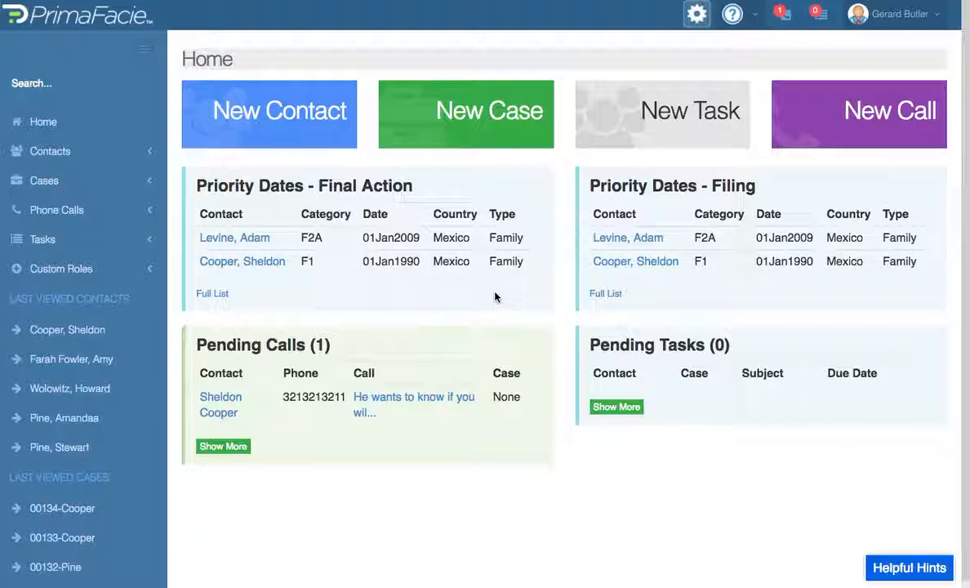
pyautogui.moveTo(757, 298)
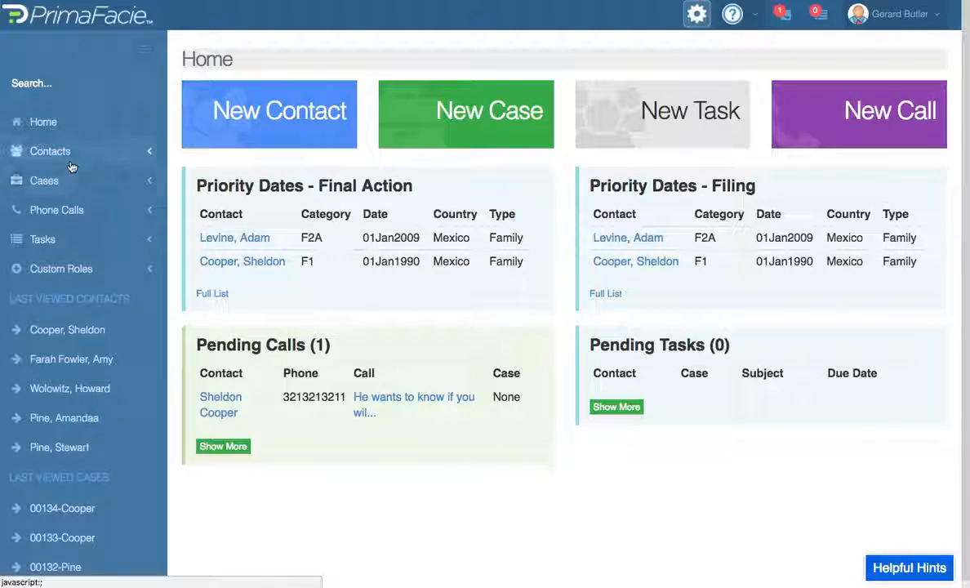
# - Expand the Contacts sidebar menu to show New, List and Import from CSV
pyautogui.click(50, 151)
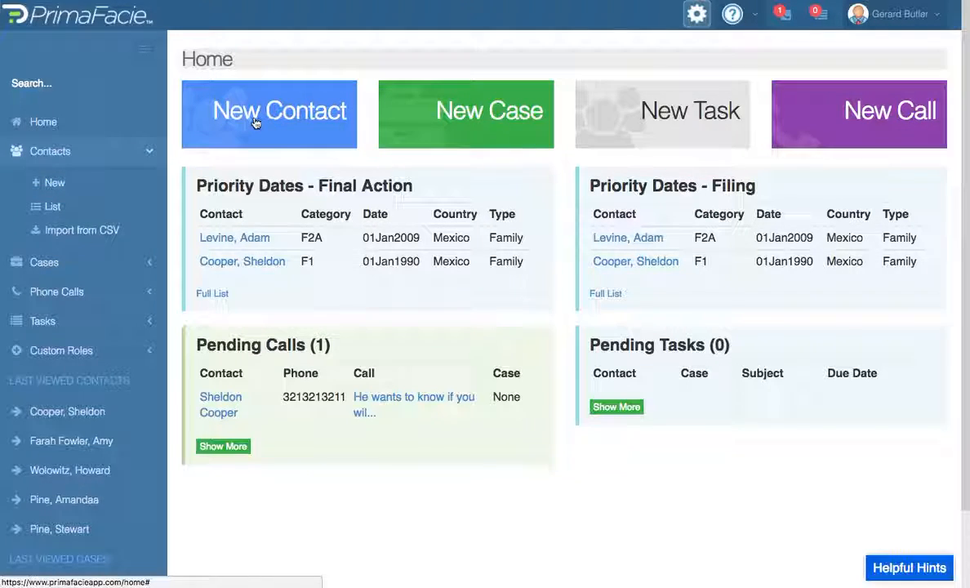
# - Start a new contact with first name Leonard and last name Hofstadter
pyautogui.click(269, 113)
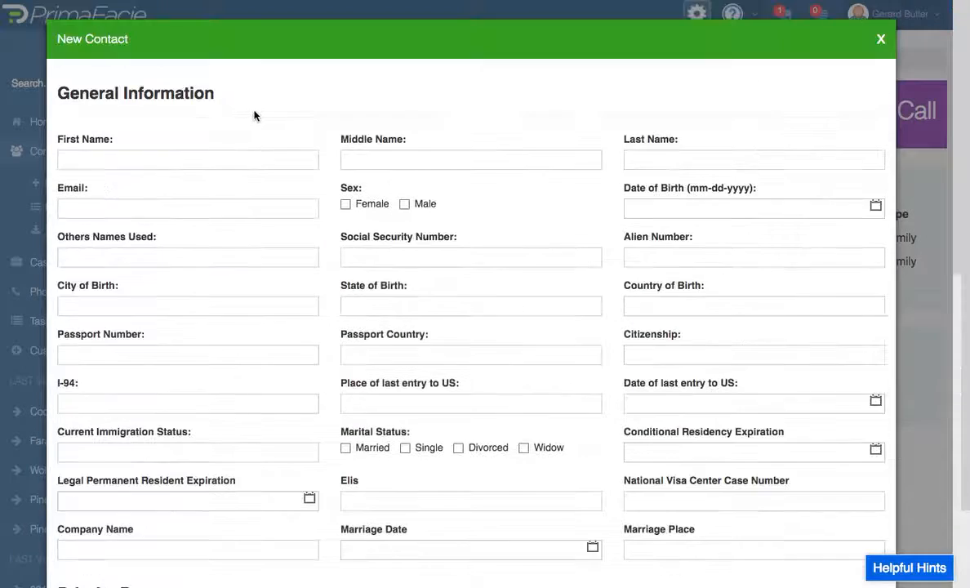
pyautogui.click(188, 159)
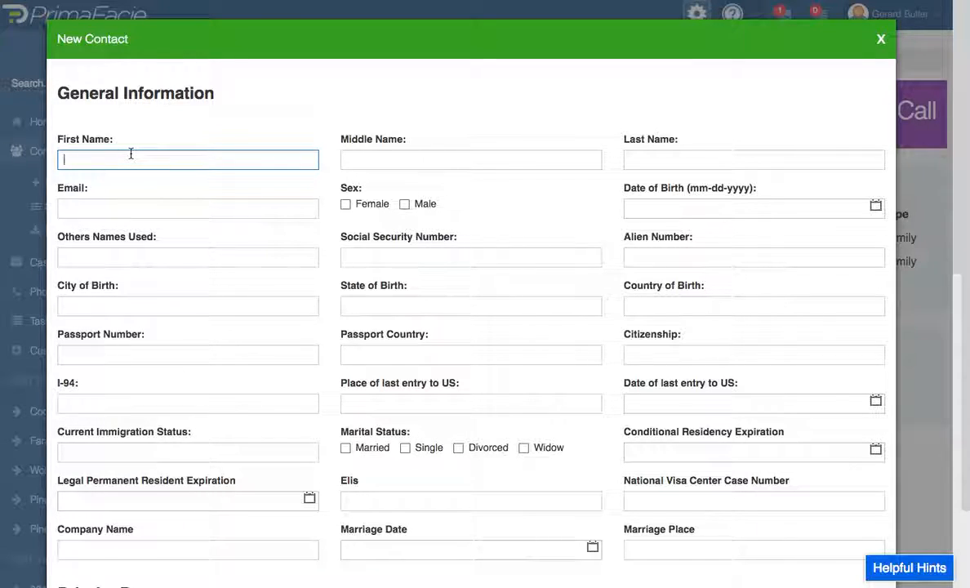
pyautogui.write('Leonard')
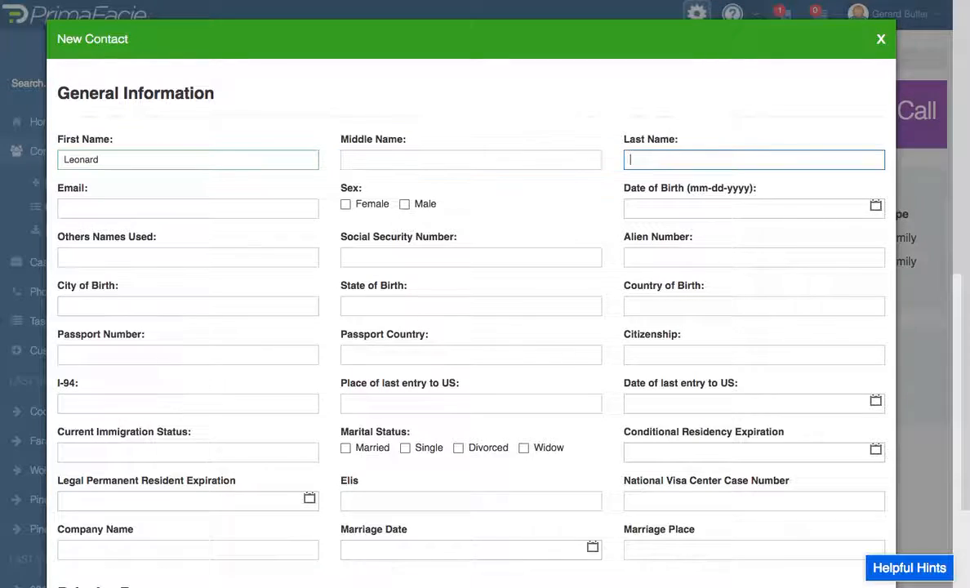
pyautogui.write('hofstadter')
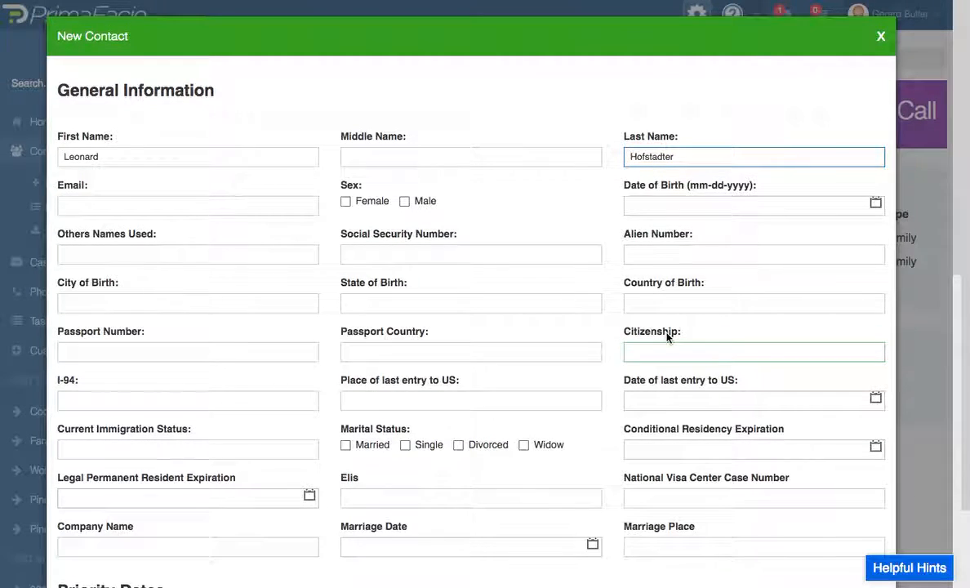
# - Mark the contact male, born 01/01/1980, with alien and social security number 321321321
pyautogui.scroll(-3)
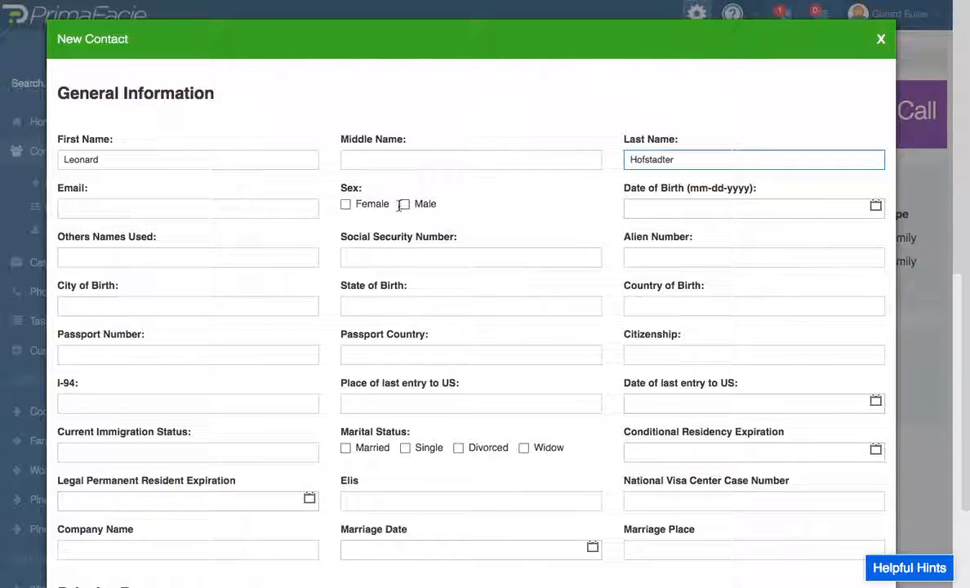
pyautogui.click(403, 204)
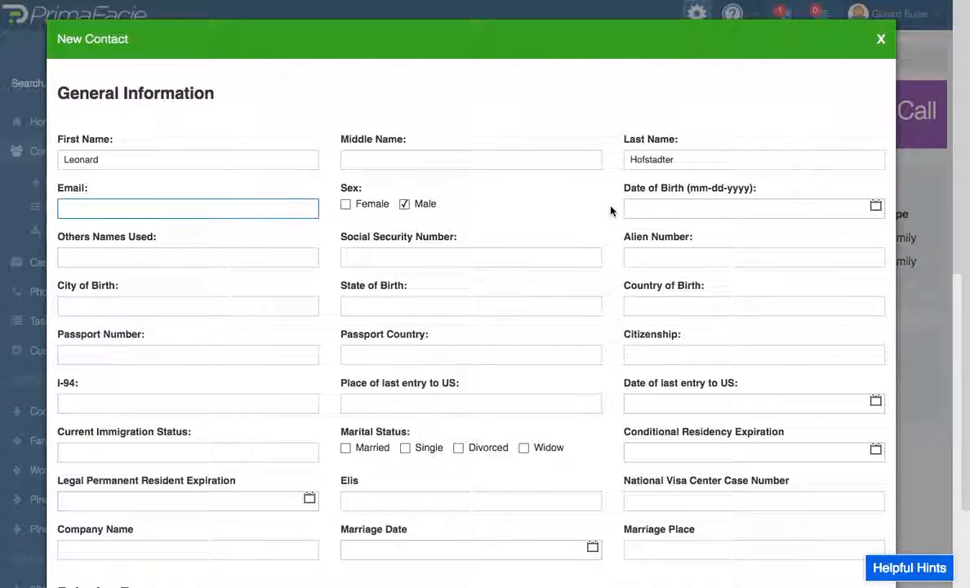
pyautogui.write('0101')
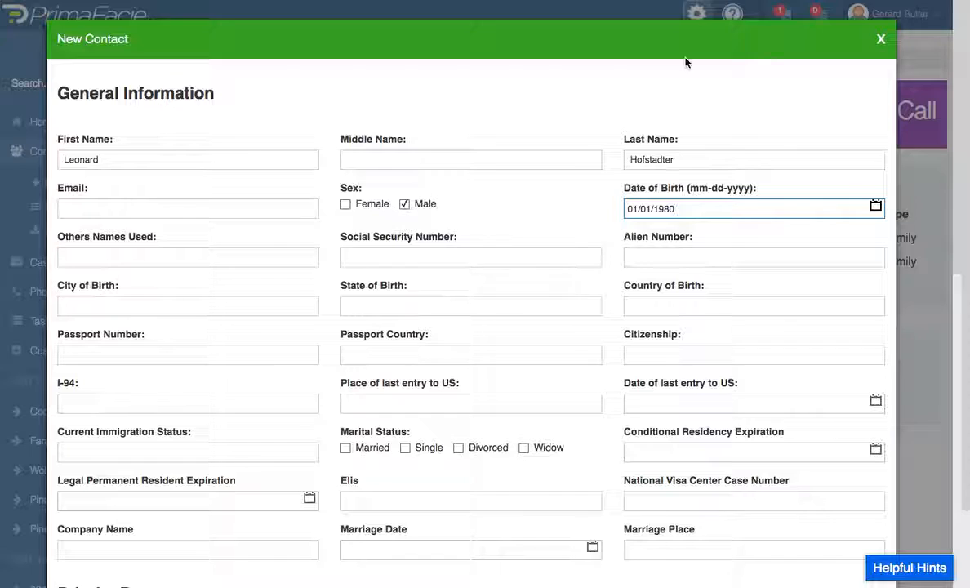
pyautogui.write('321321321')
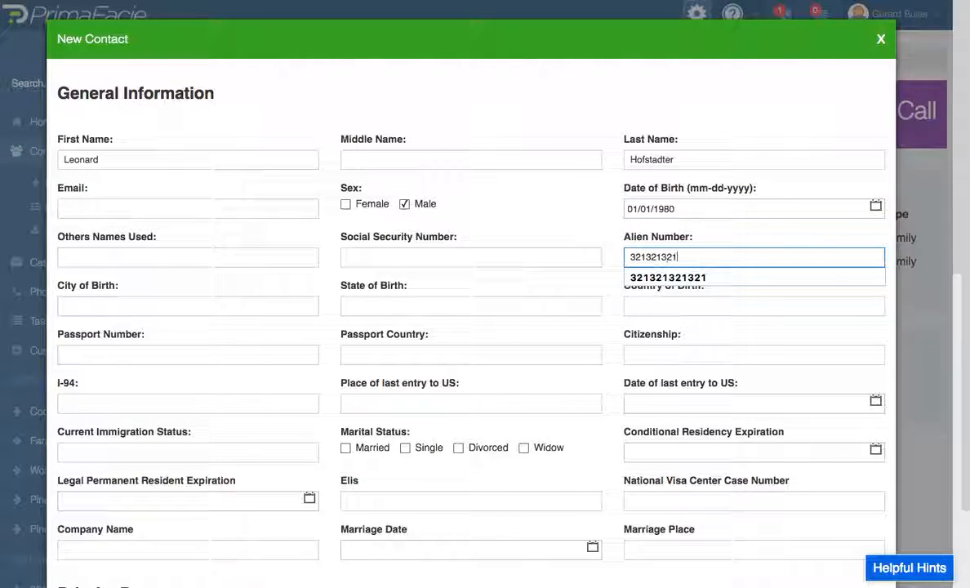
pyautogui.click(471, 257)
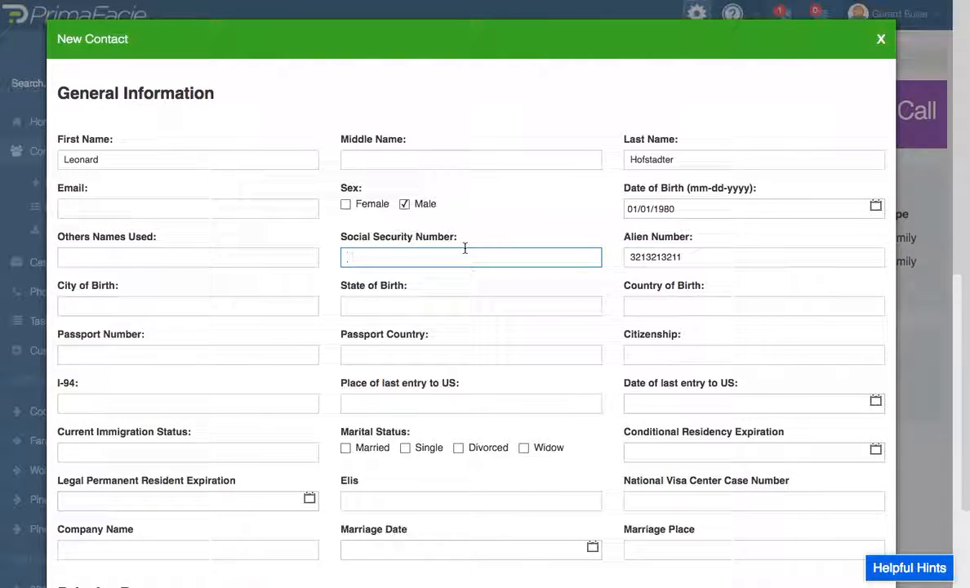
pyautogui.write('321321321')
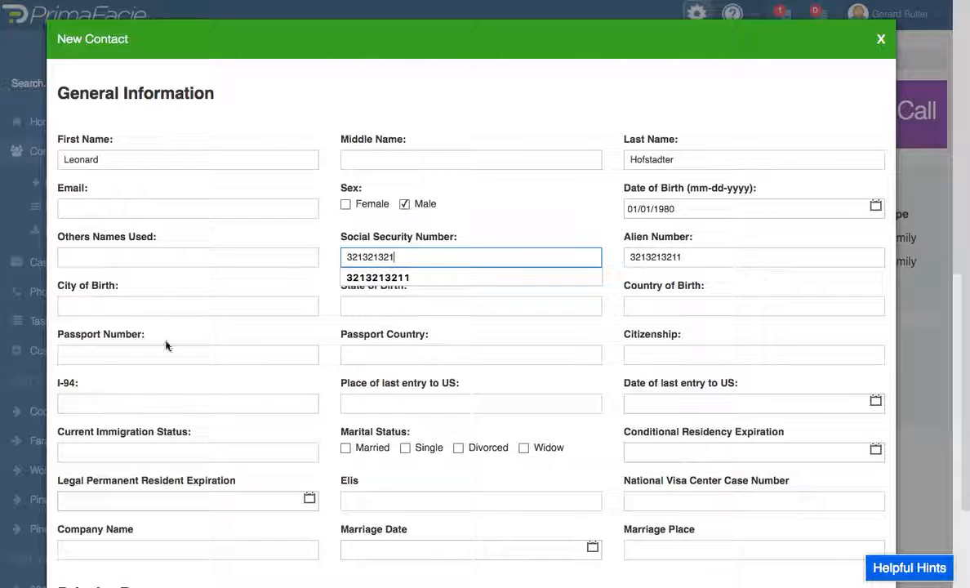
# - Set family petition priority date 01/01/1992, country Mexico, category F1, and save Leonard's contact
pyautogui.scroll(-3)
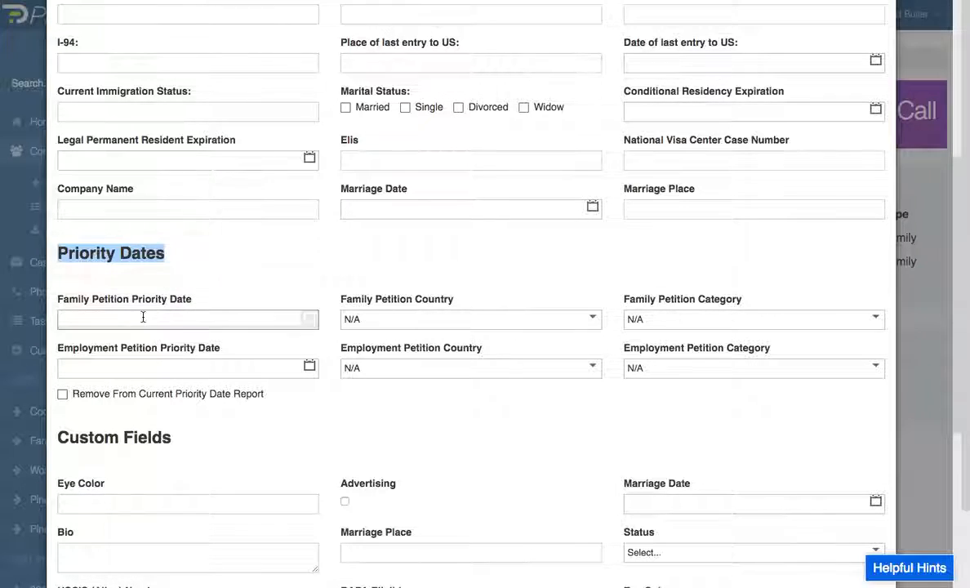
pyautogui.click(188, 319)
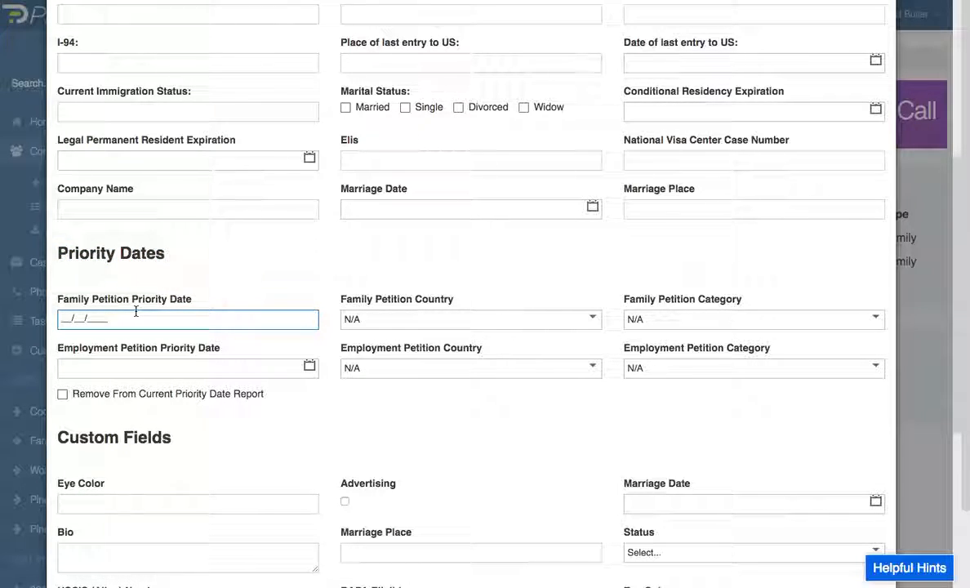
pyautogui.write('01/01/1992')
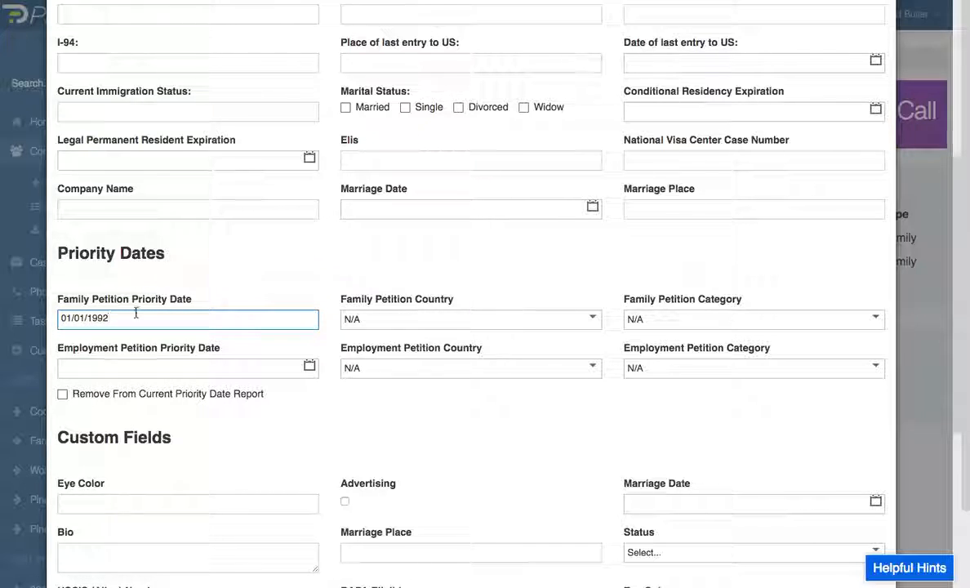
pyautogui.click(471, 318)
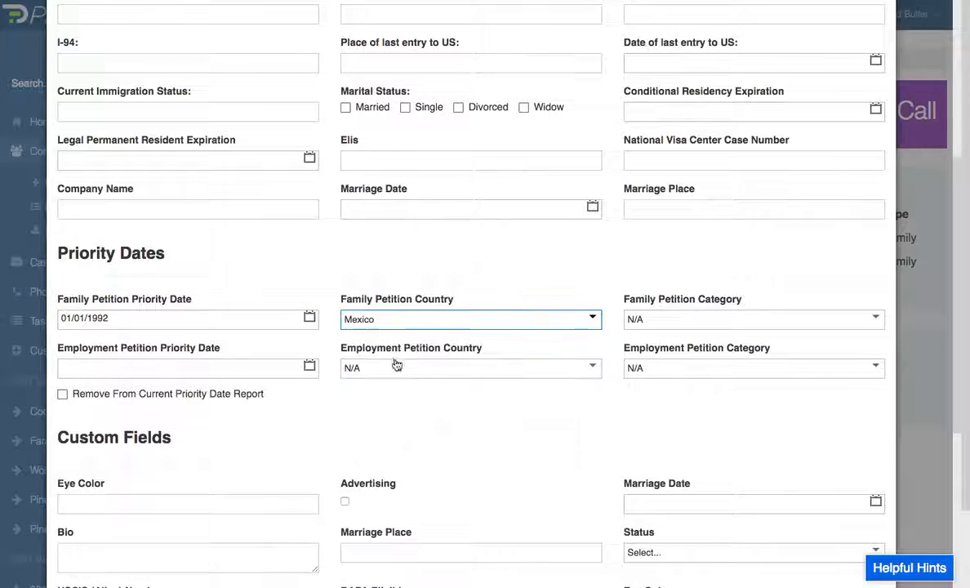
pyautogui.click(752, 320)
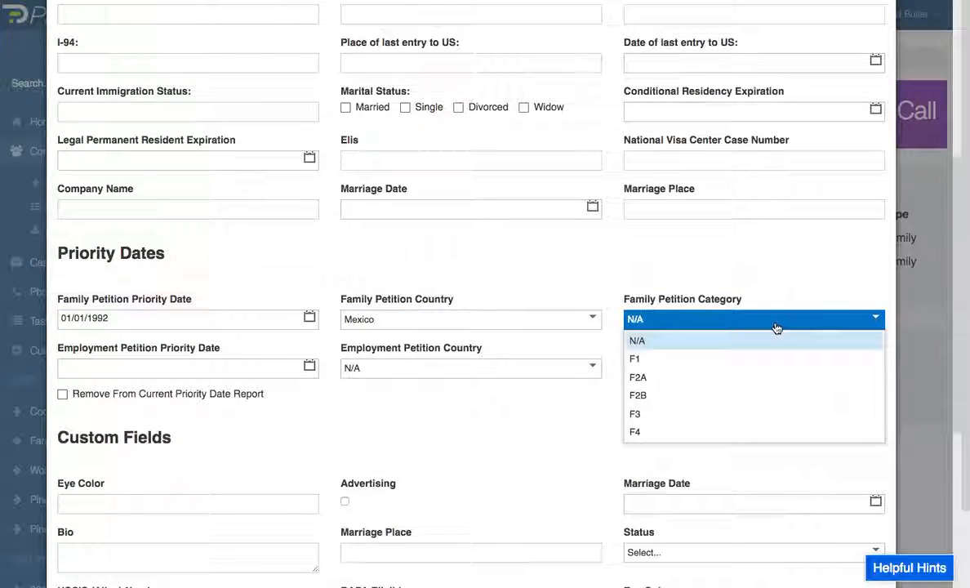
pyautogui.click(632, 359)
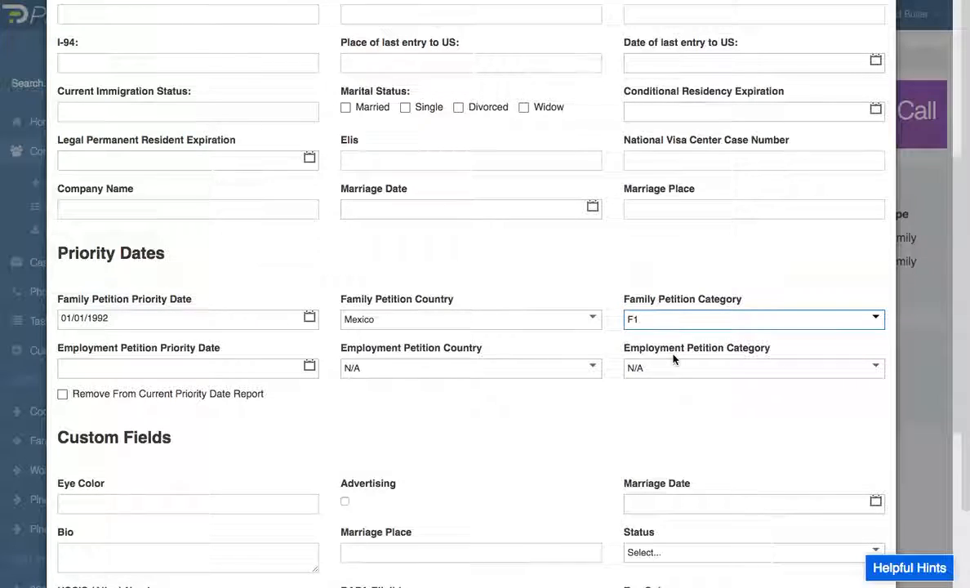
pyautogui.scroll(-3)
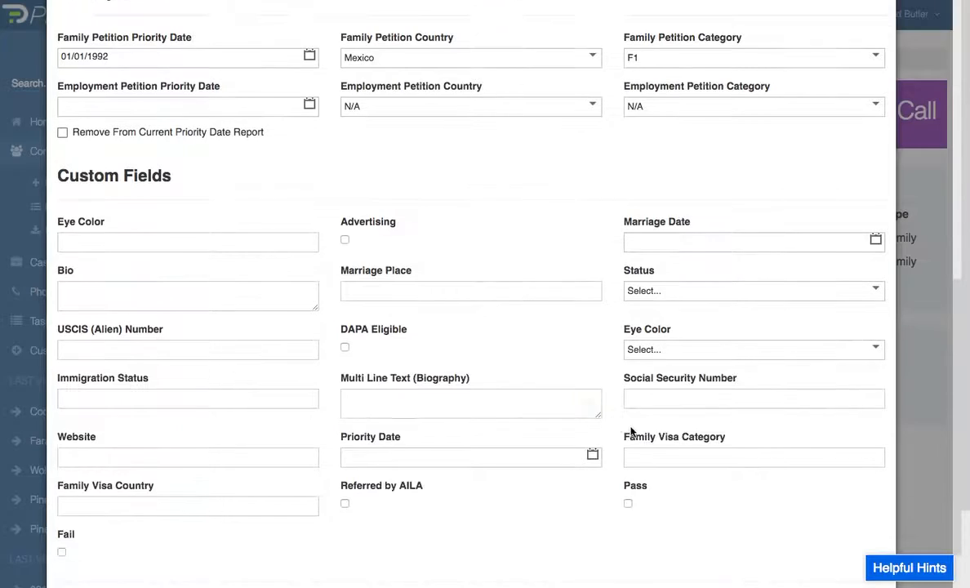
pyautogui.scroll(-3)
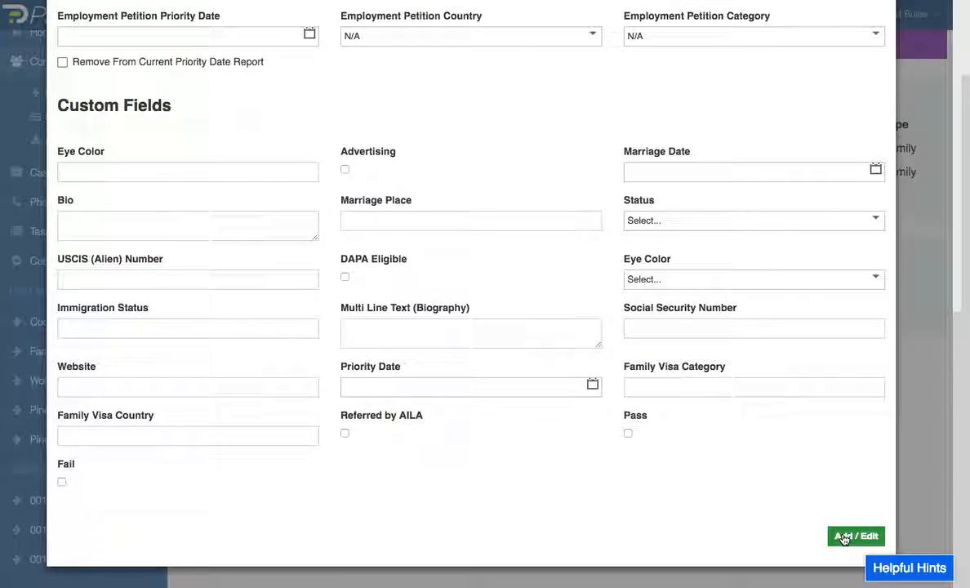
pyautogui.click(854, 537)
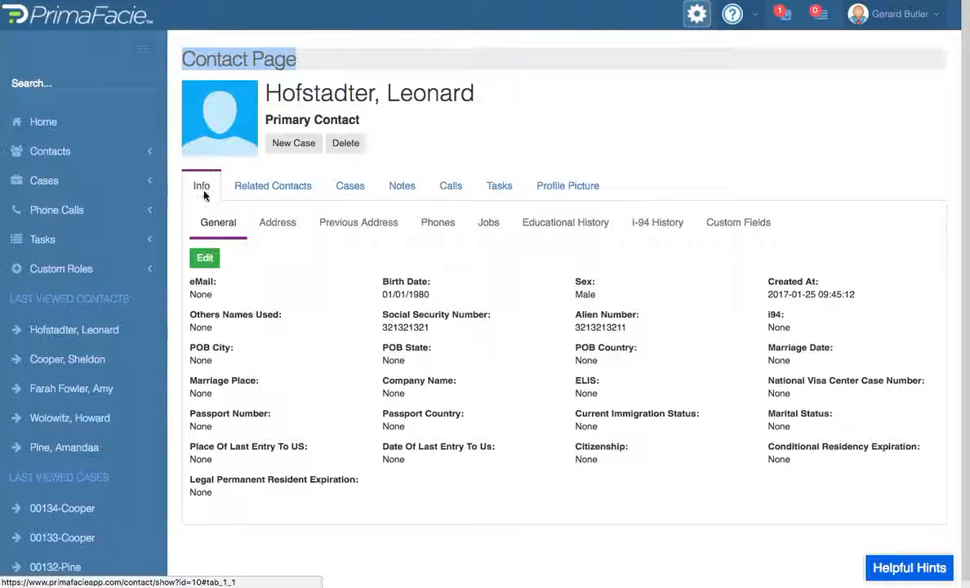
pyautogui.click(205, 257)
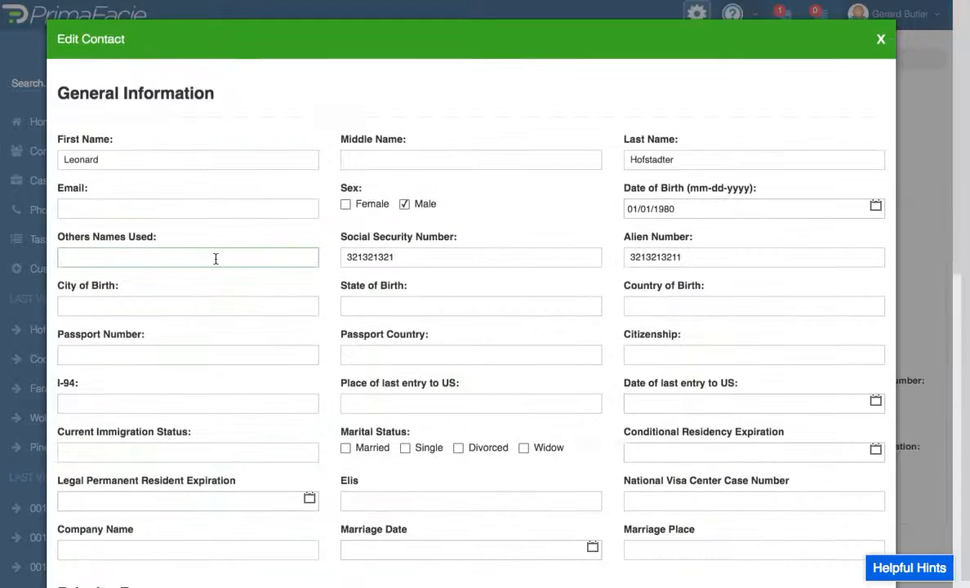
pyautogui.scroll(-3)
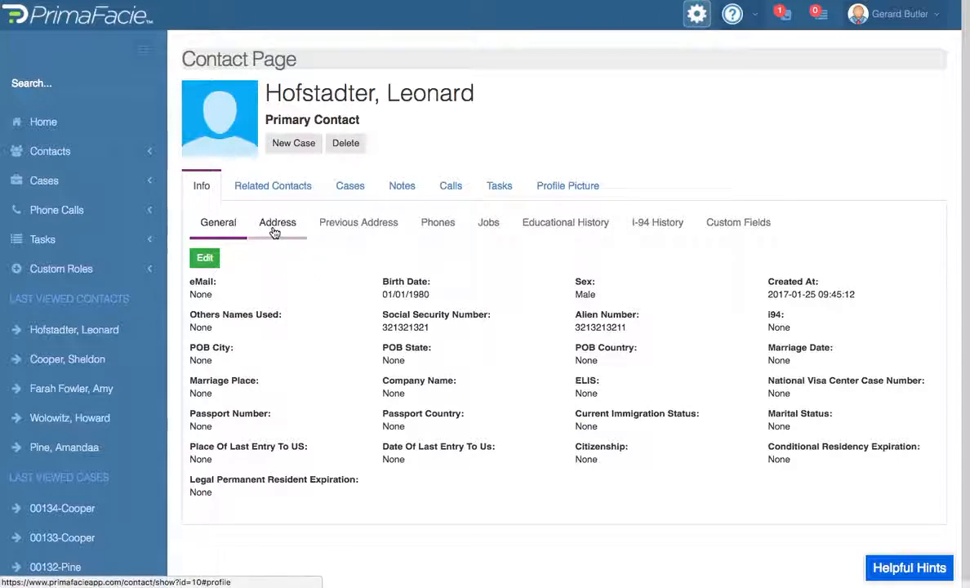
# - Start a Home address for Leonard, lived in since 01/01/1998
pyautogui.click(277, 222)
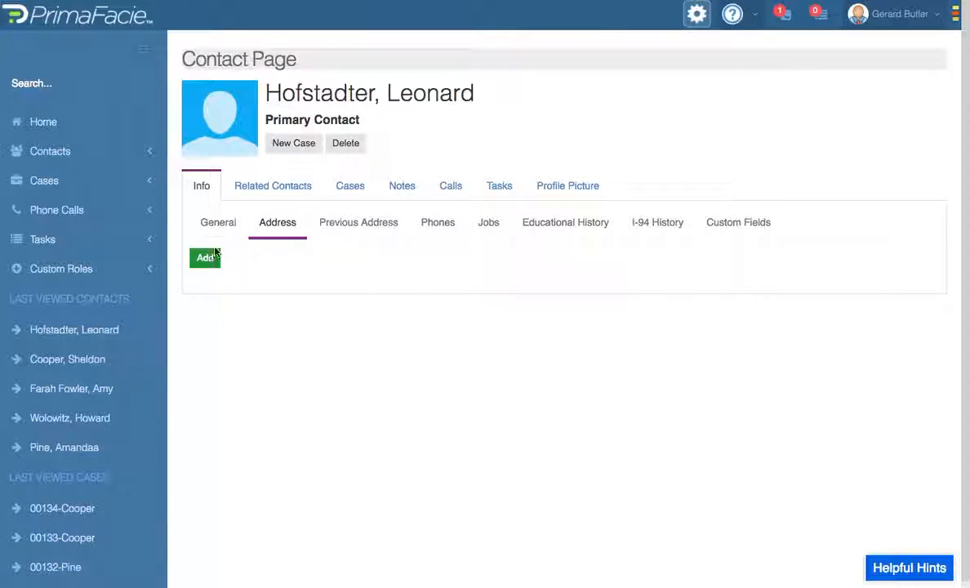
pyautogui.click(205, 258)
pyautogui.write('Home')
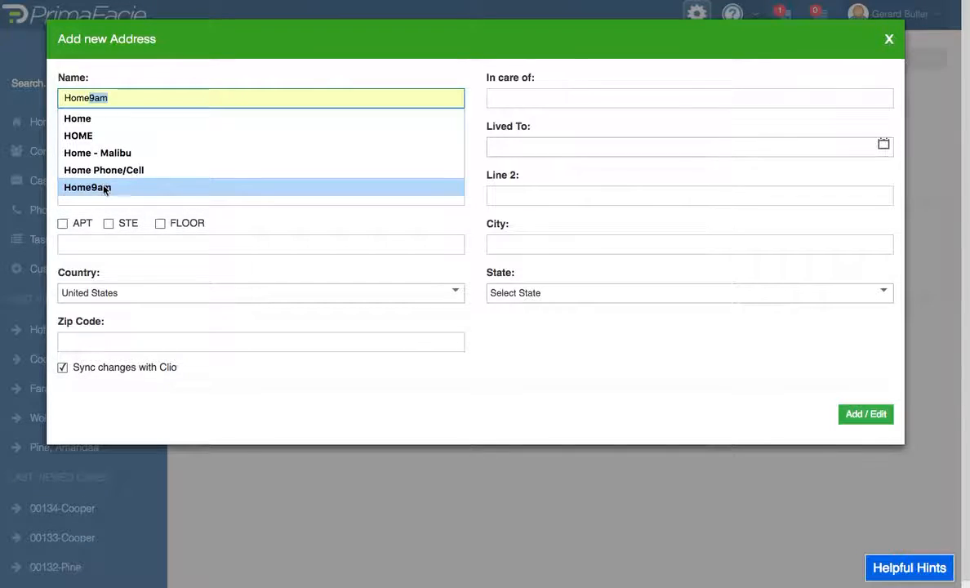
pyautogui.click(86, 187)
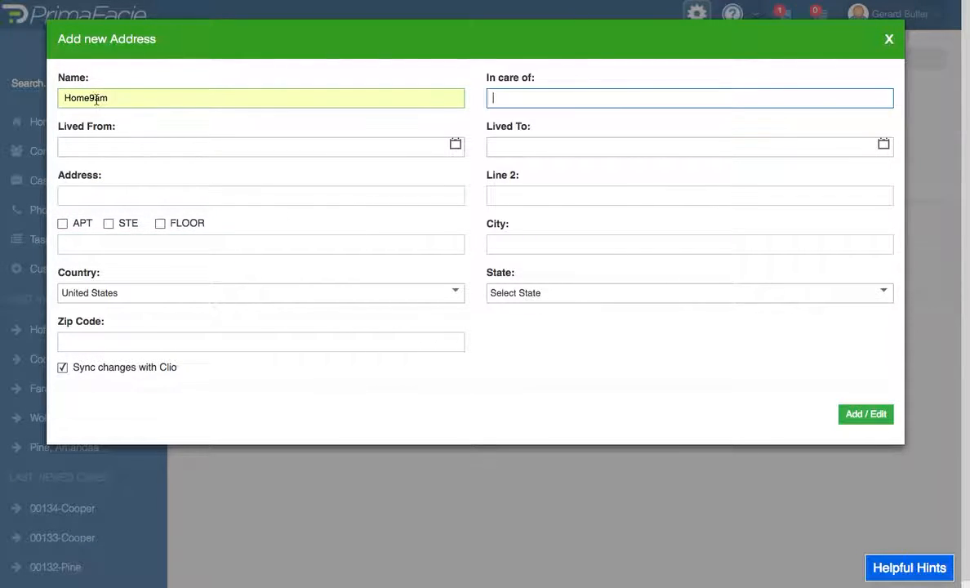
pyautogui.click(261, 146)
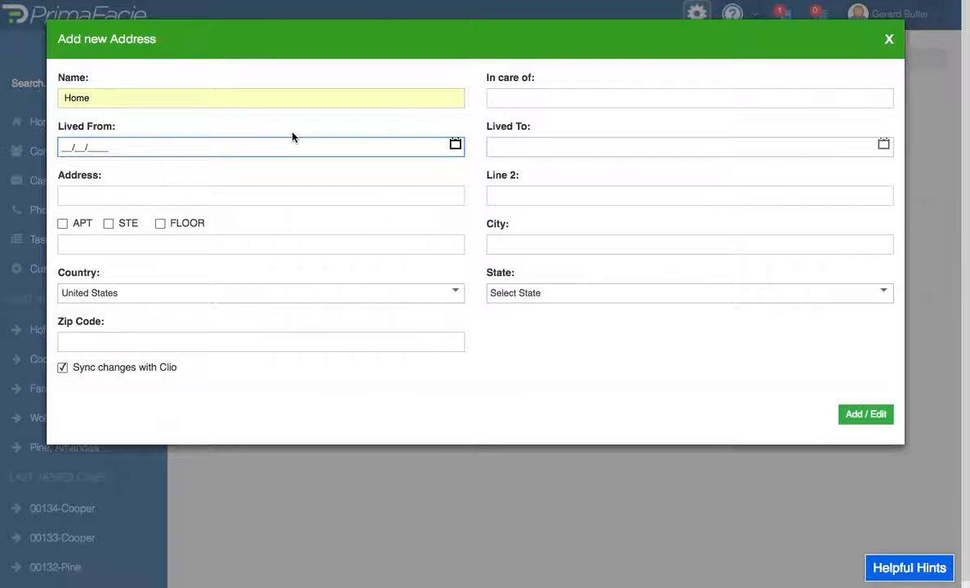
pyautogui.write('01/01/1998')
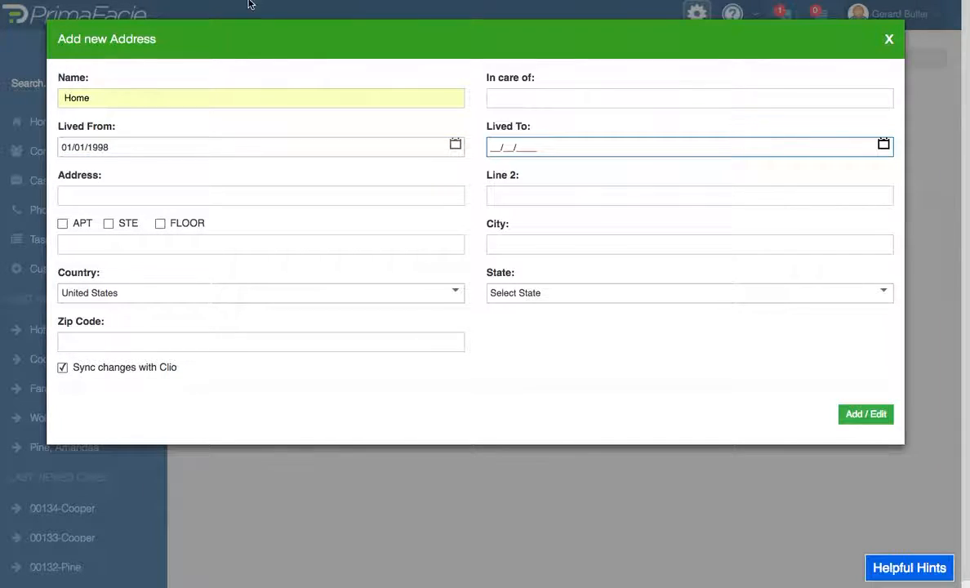
# - Fill in 123 Appleton St APT 33, Pasadena, CA 99999 and save the address
pyautogui.write('123')
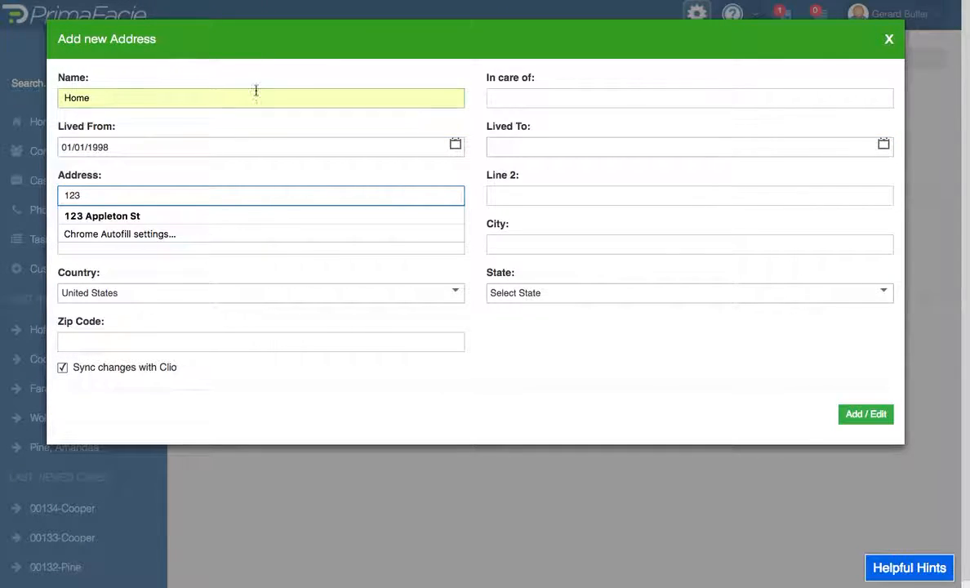
pyautogui.click(102, 216)
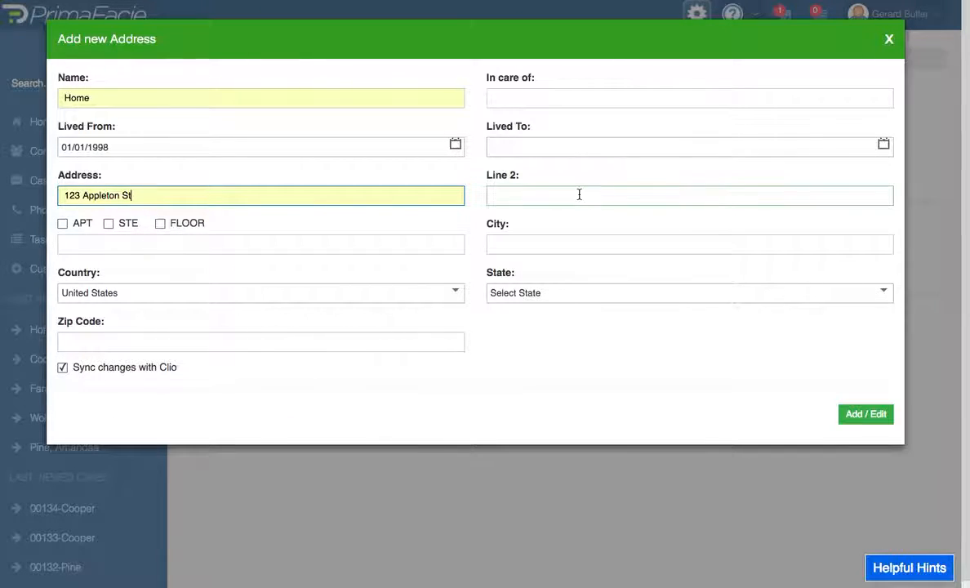
pyautogui.click(262, 244)
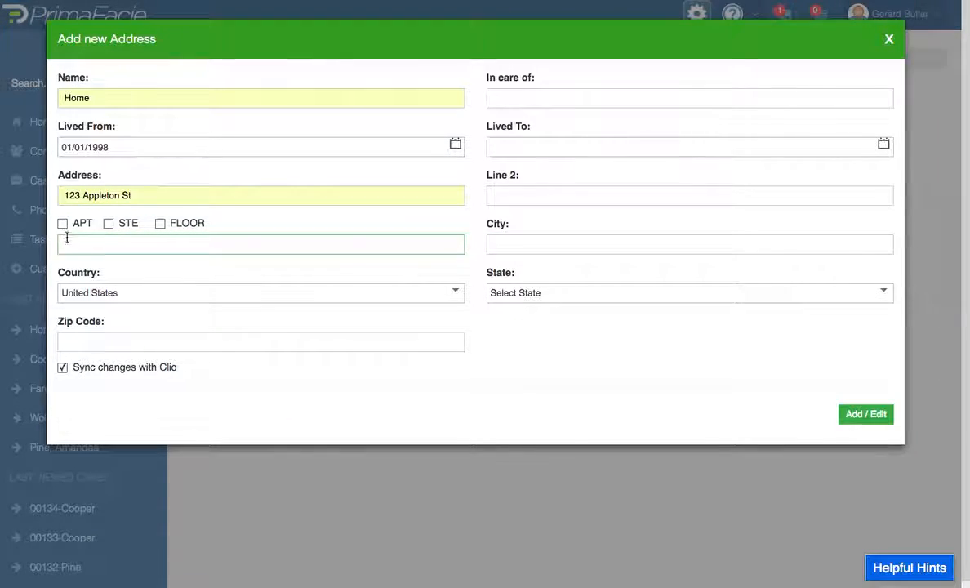
pyautogui.click(62, 223)
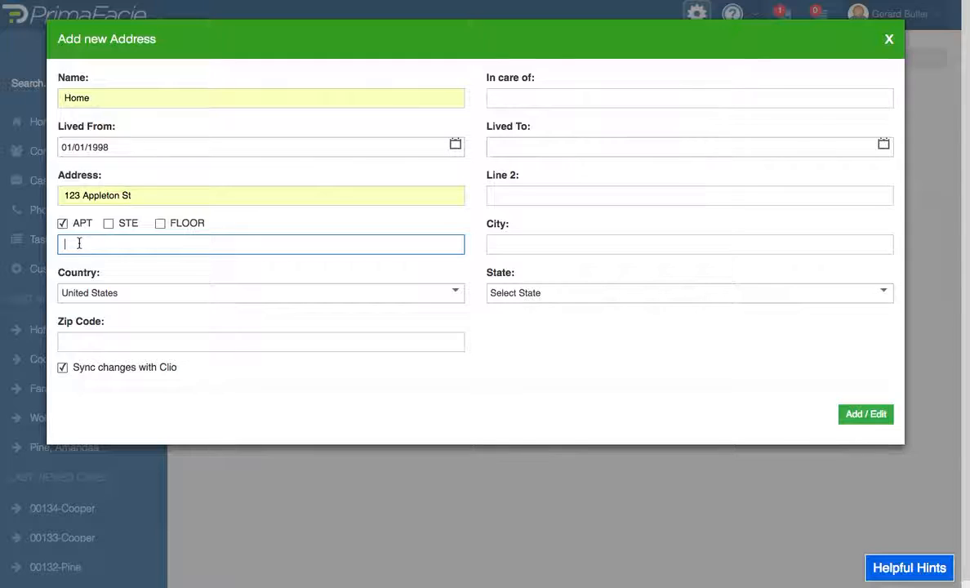
pyautogui.write('33')
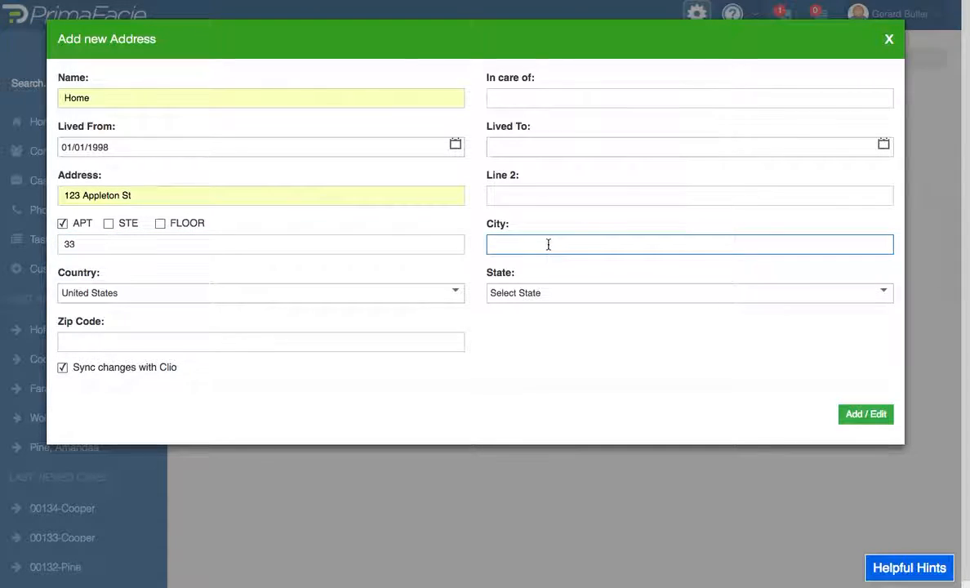
pyautogui.write('Pasadena')
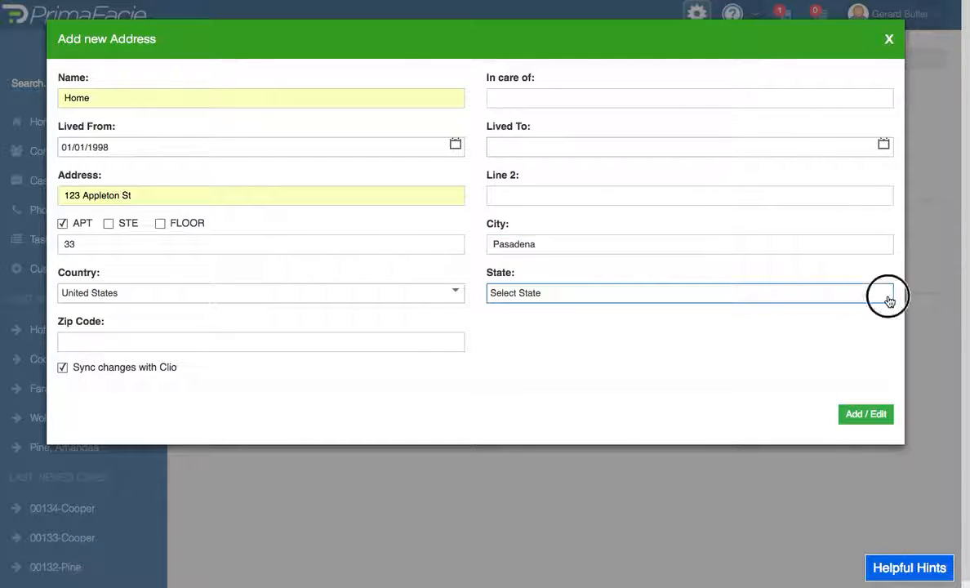
pyautogui.write('ca')
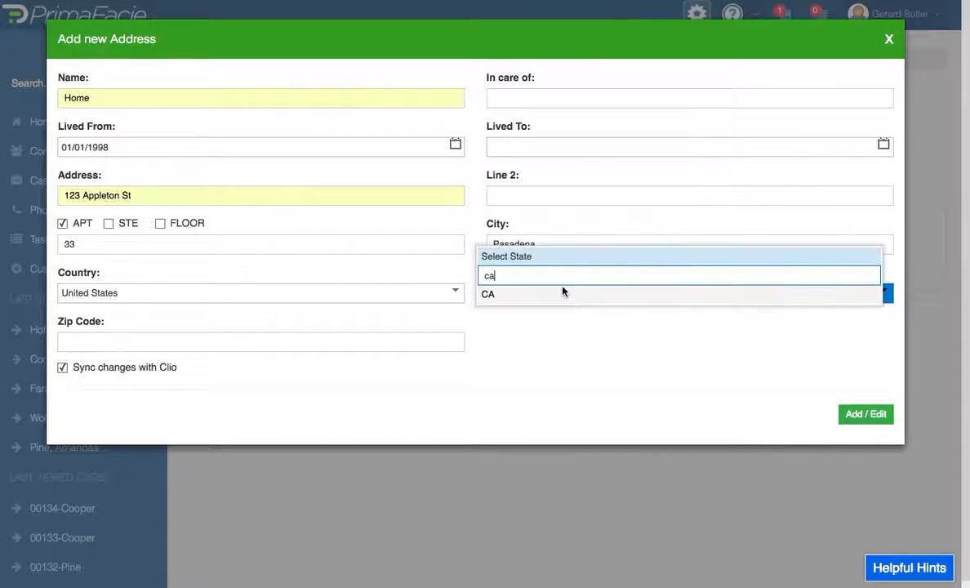
pyautogui.click(488, 294)
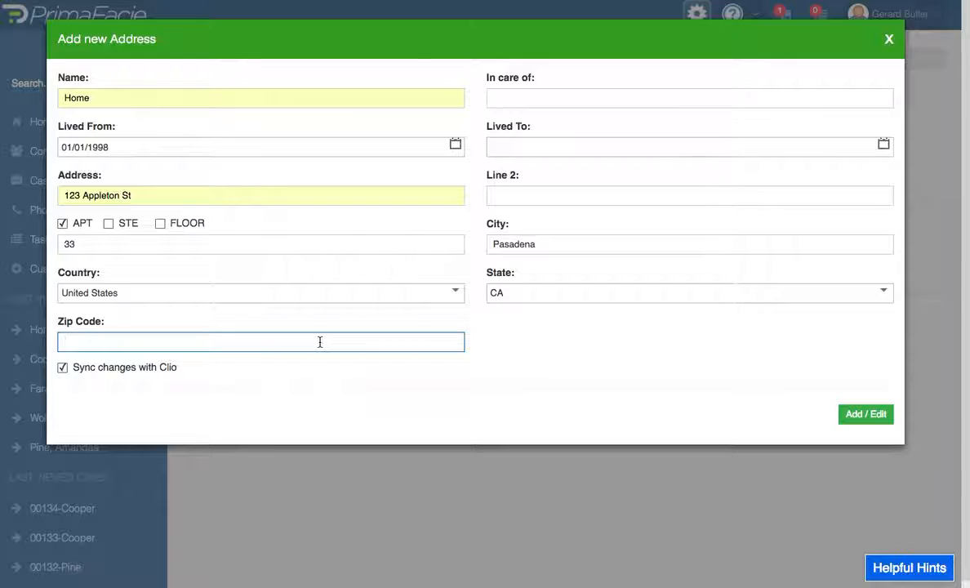
pyautogui.write('99999')
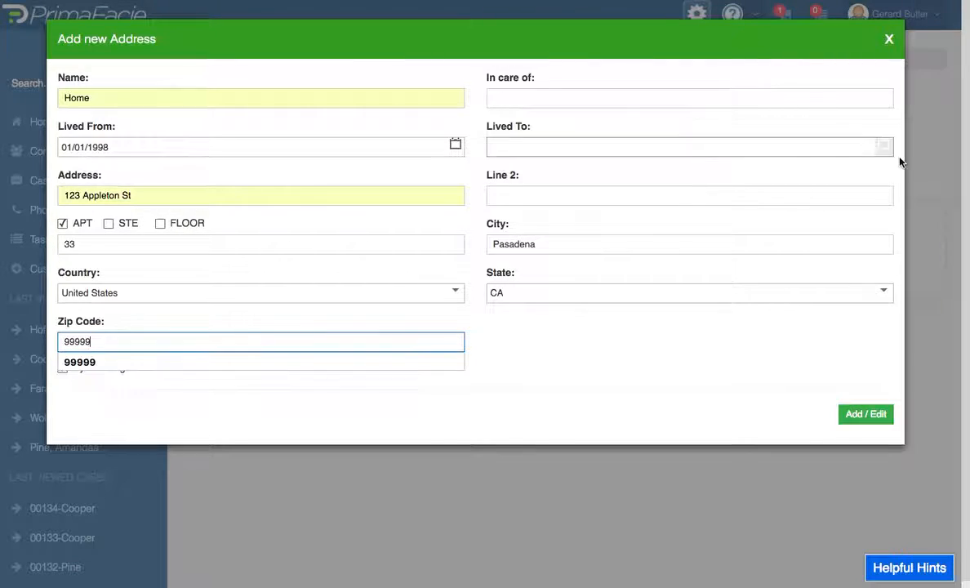
pyautogui.click(865, 414)
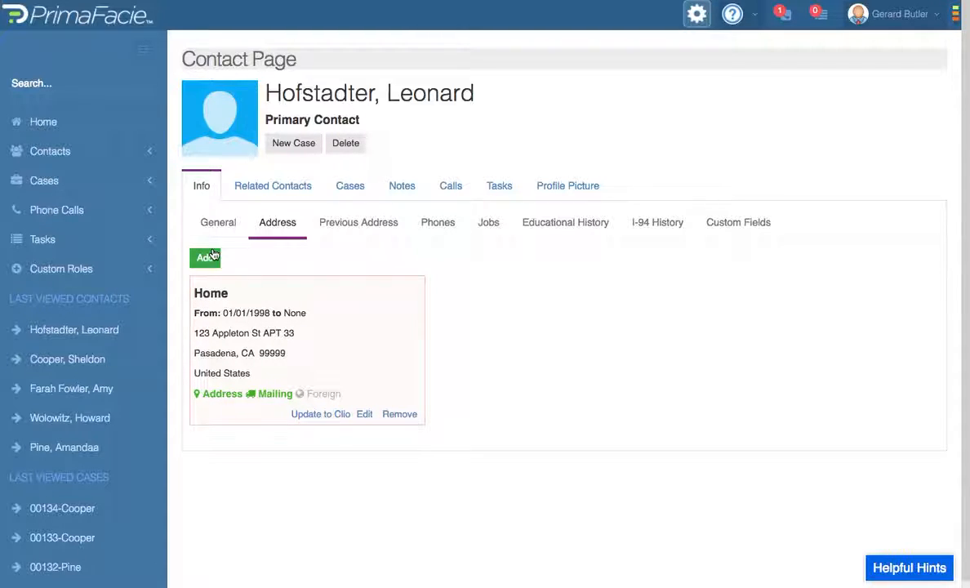
# - Start a new address named Mailing at 654 Highggg
pyautogui.click(206, 258)
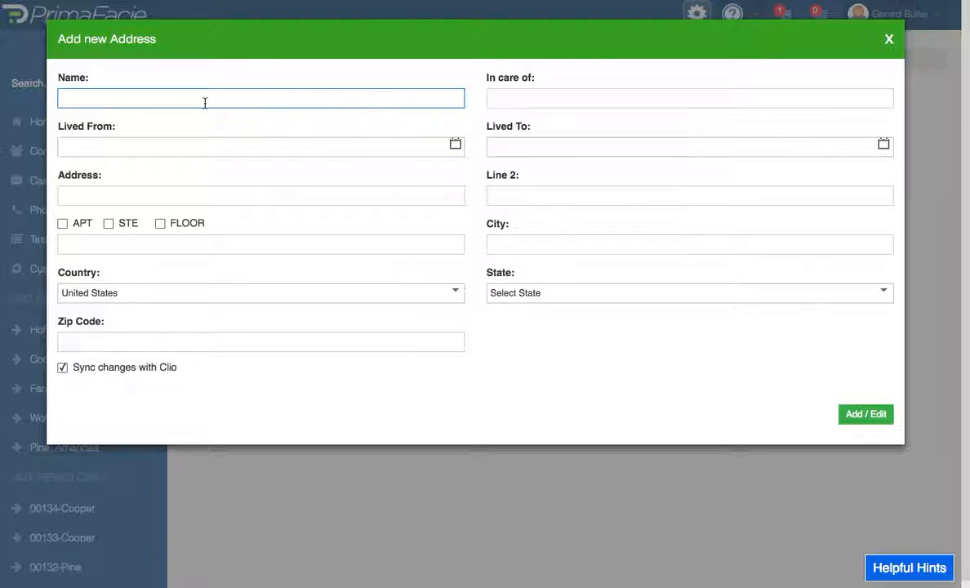
pyautogui.write('Mailing')
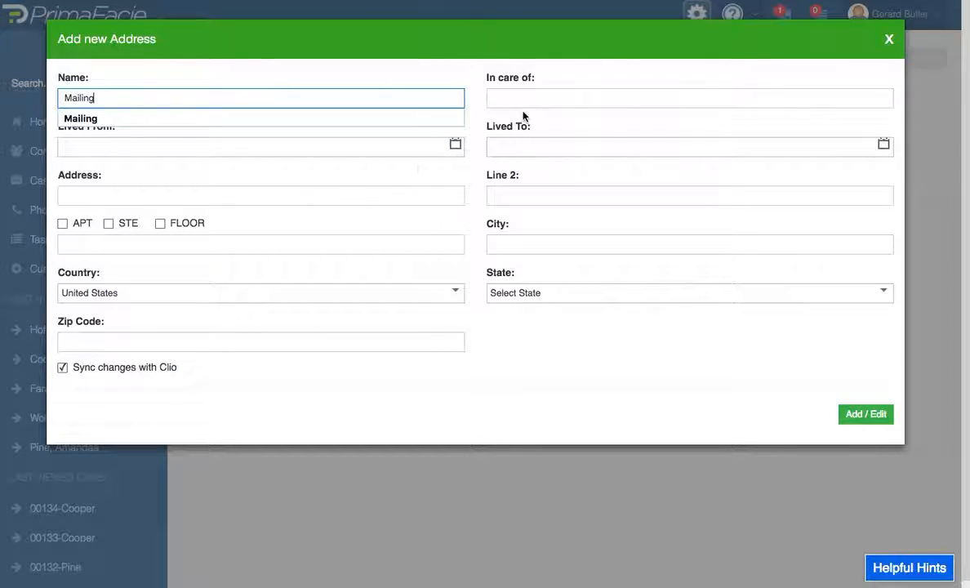
pyautogui.click(261, 146)
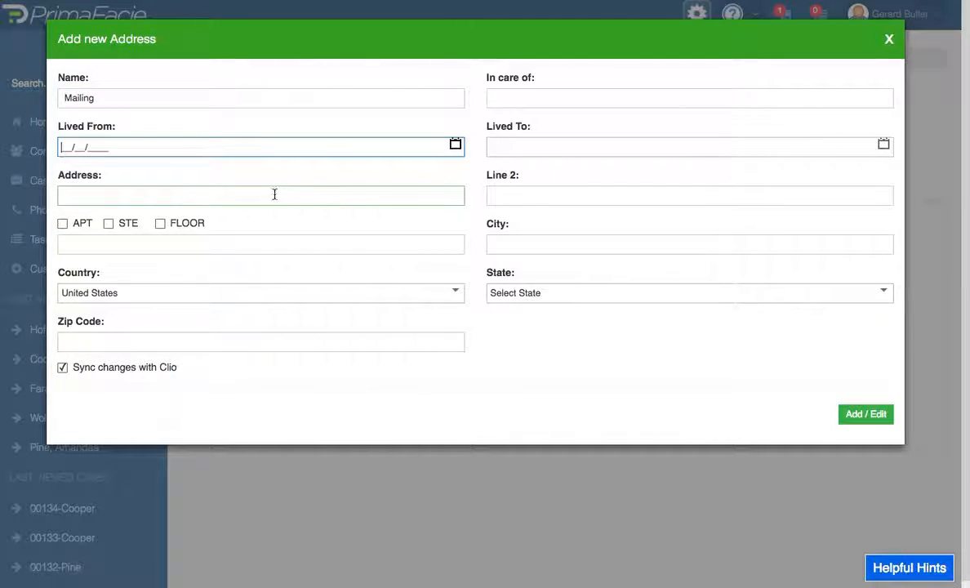
pyautogui.click(261, 195)
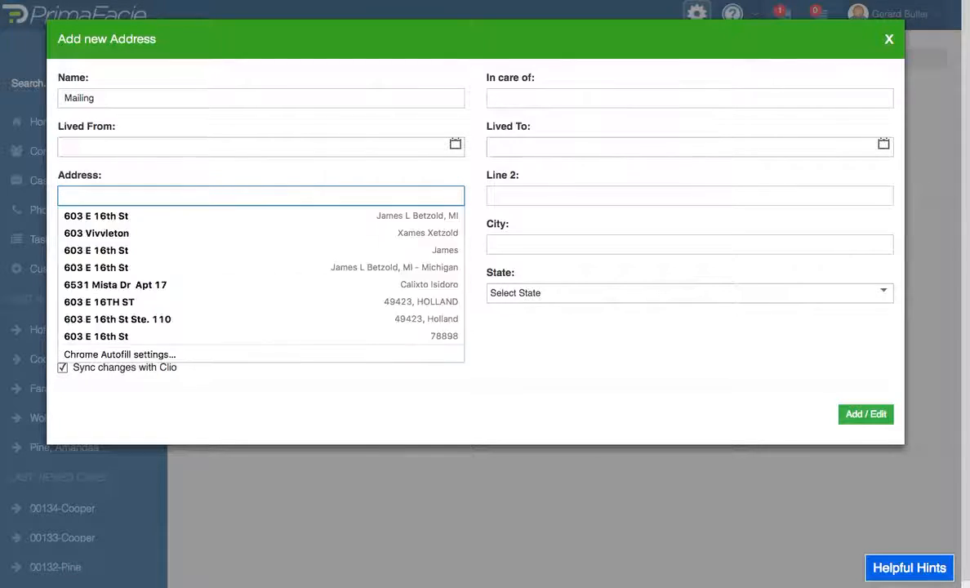
pyautogui.write('654')
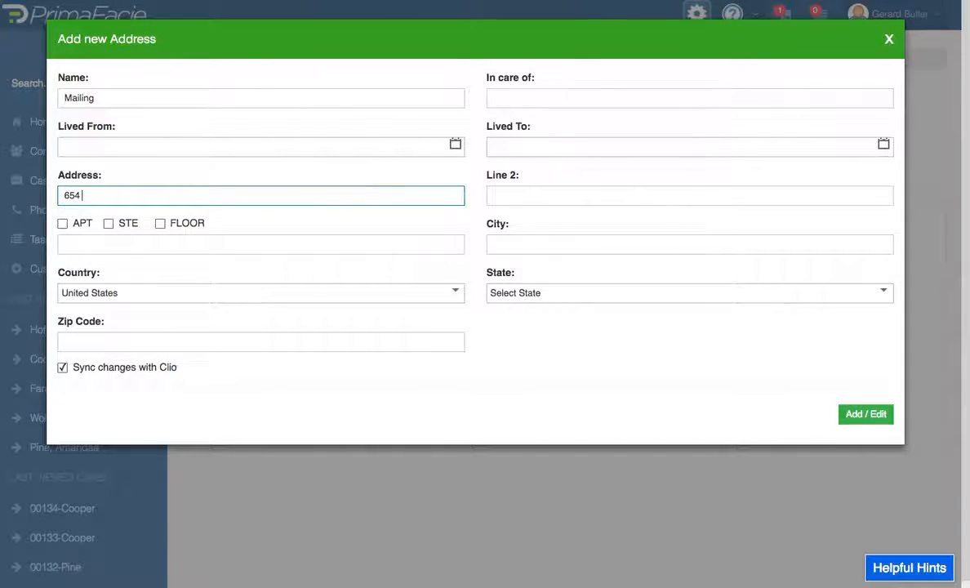
pyautogui.write('Highg')
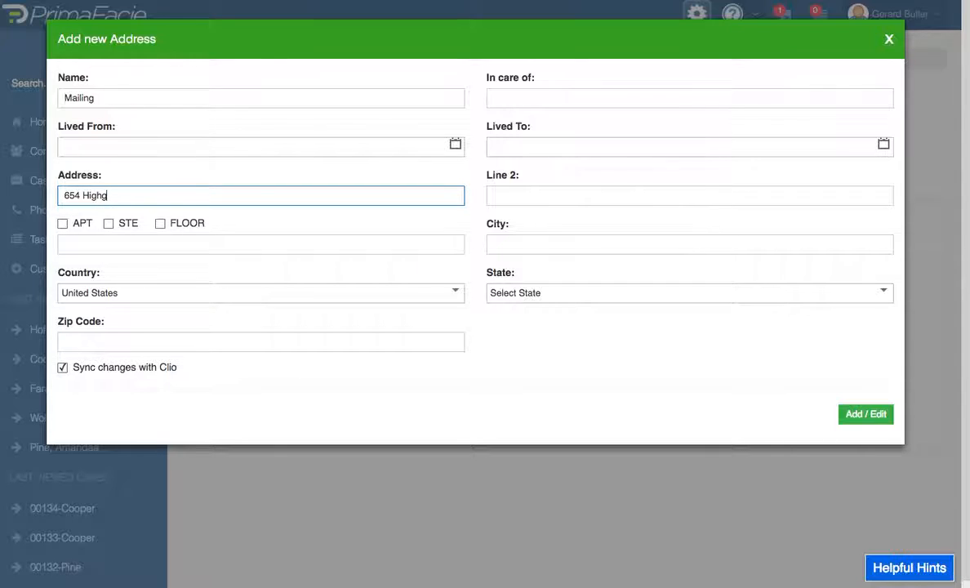
pyautogui.write('gg')
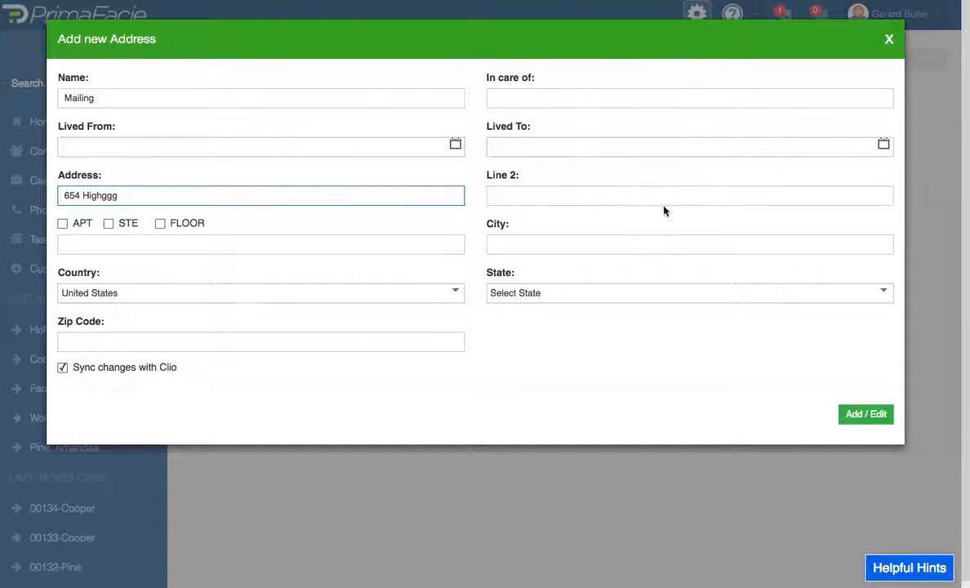
# - Complete it with STE 123, Passadena, CA 77777 and save
pyautogui.click(107, 223)
pyautogui.write('123')
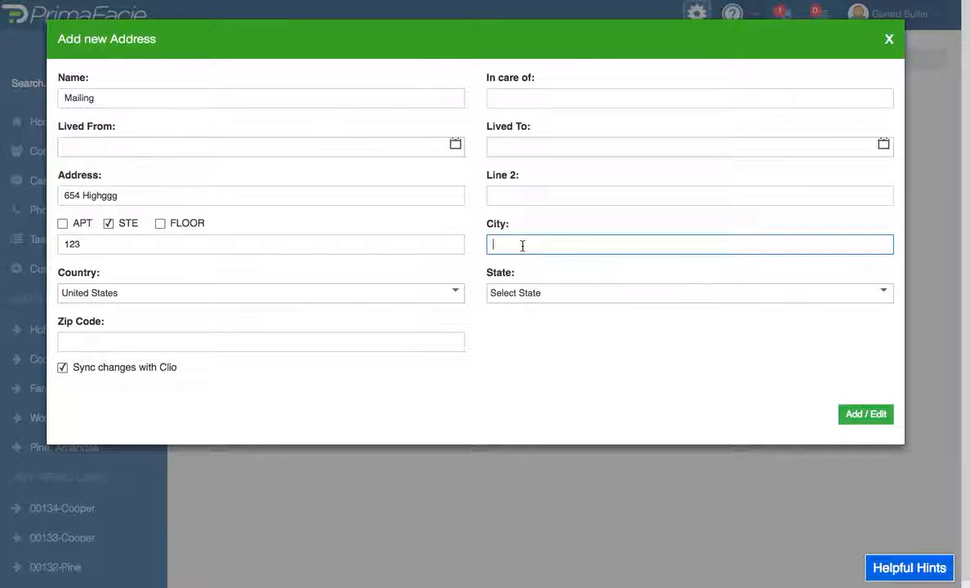
pyautogui.write('Passadena')
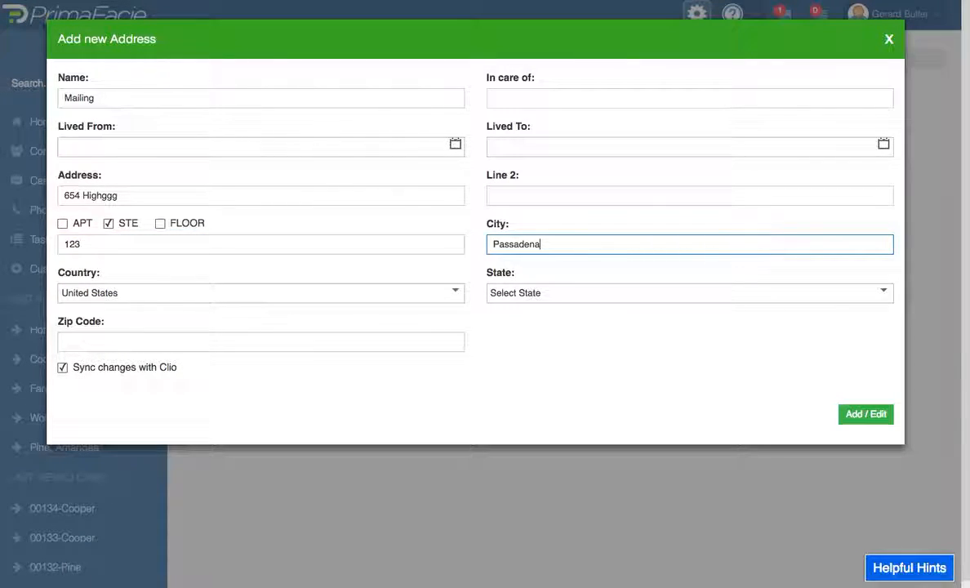
pyautogui.click(260, 245)
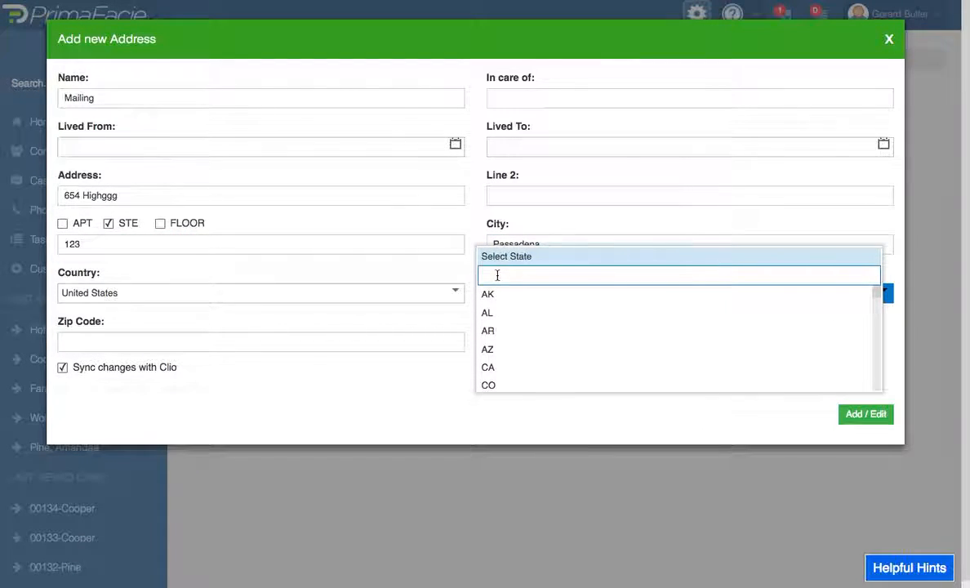
pyautogui.click(487, 366)
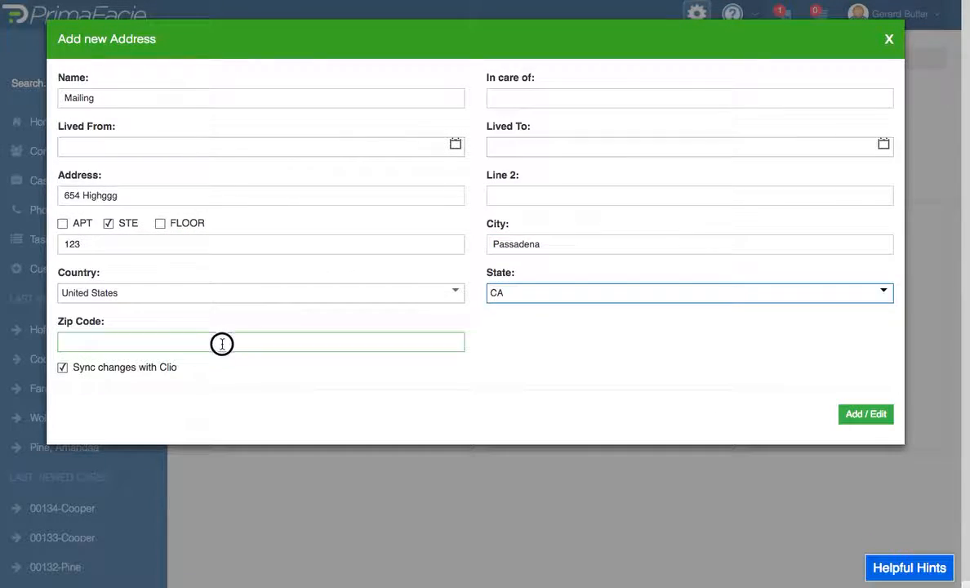
pyautogui.write('77777')
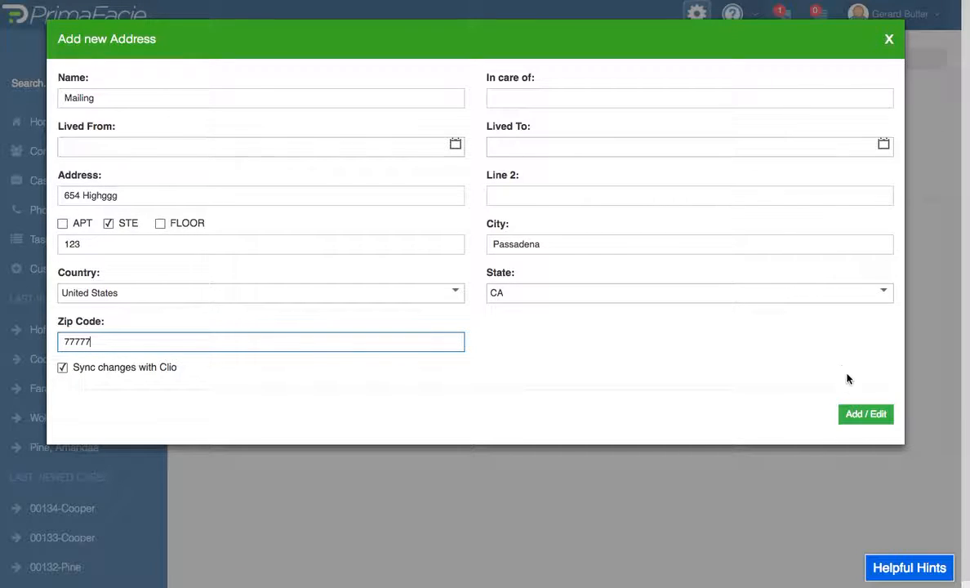
pyautogui.click(865, 414)
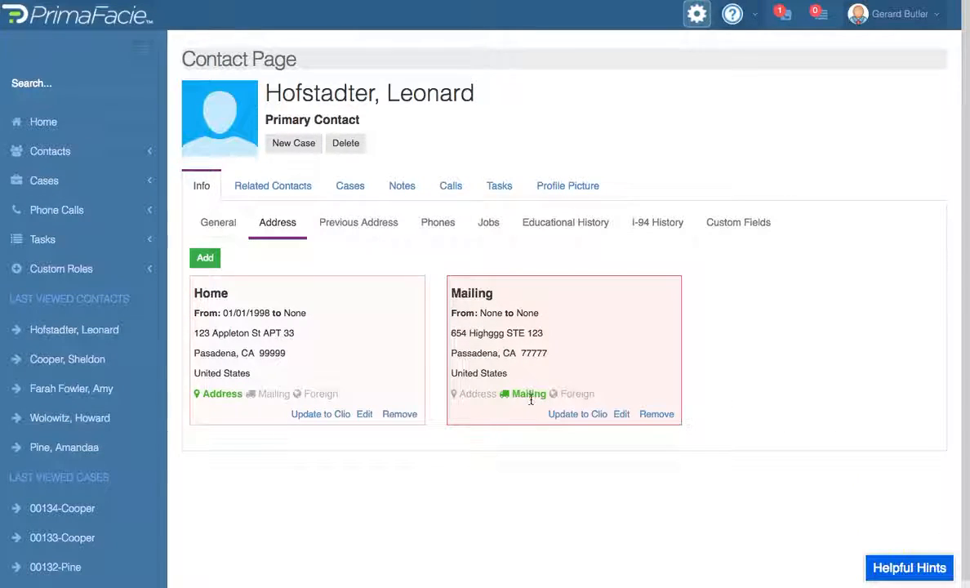
pyautogui.moveTo(517, 406)
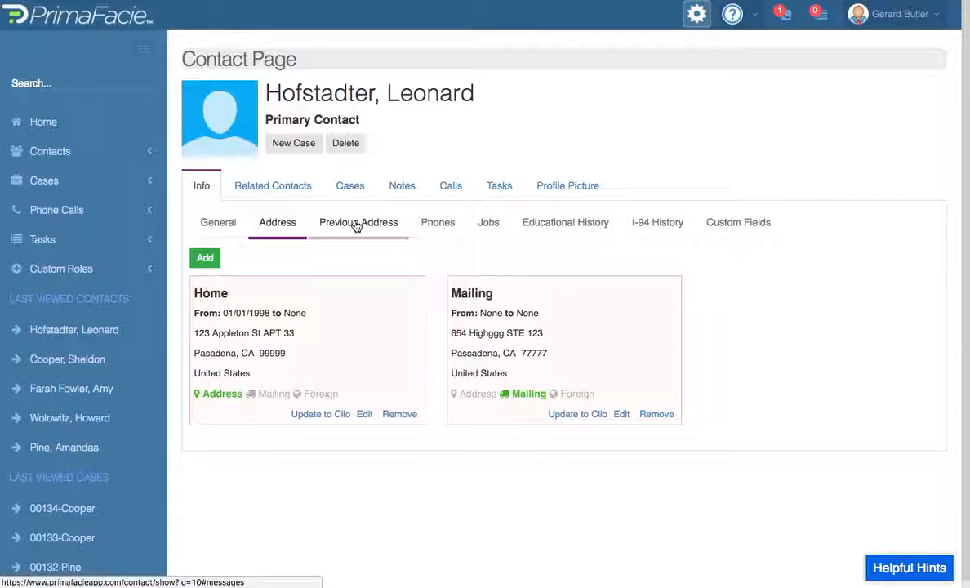
# - View Leonard's Previous Address history, then his empty Phones section
pyautogui.click(358, 222)
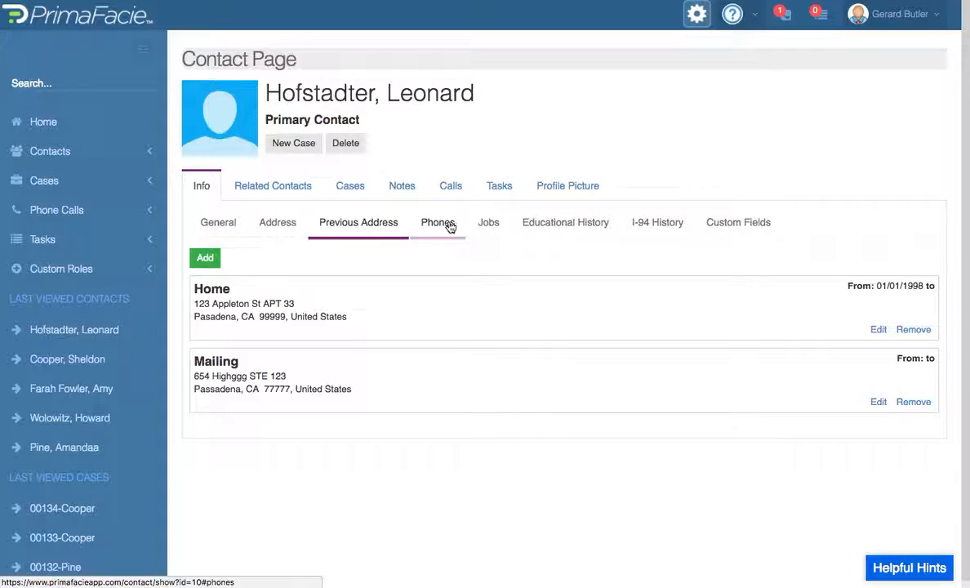
pyautogui.click(438, 222)
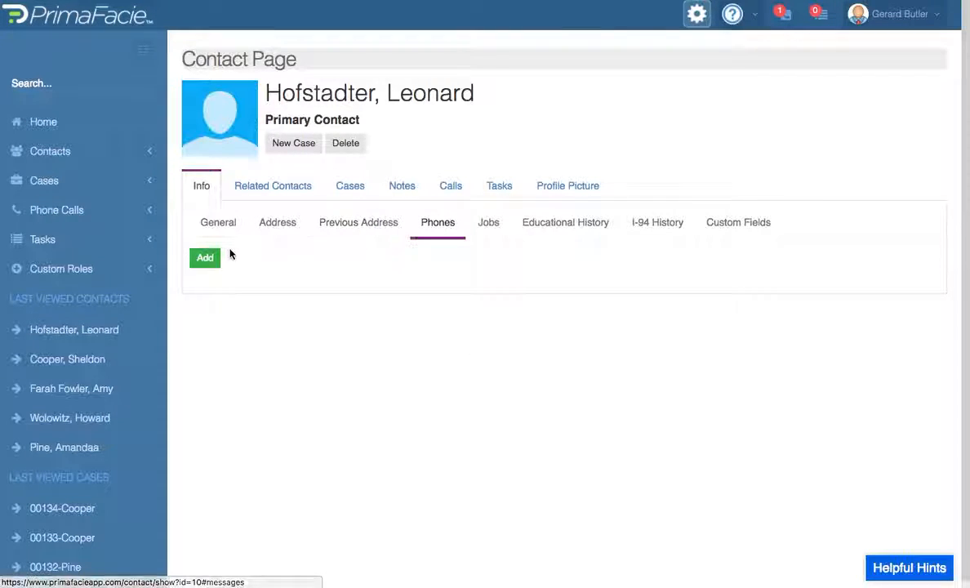
pyautogui.click(204, 258)
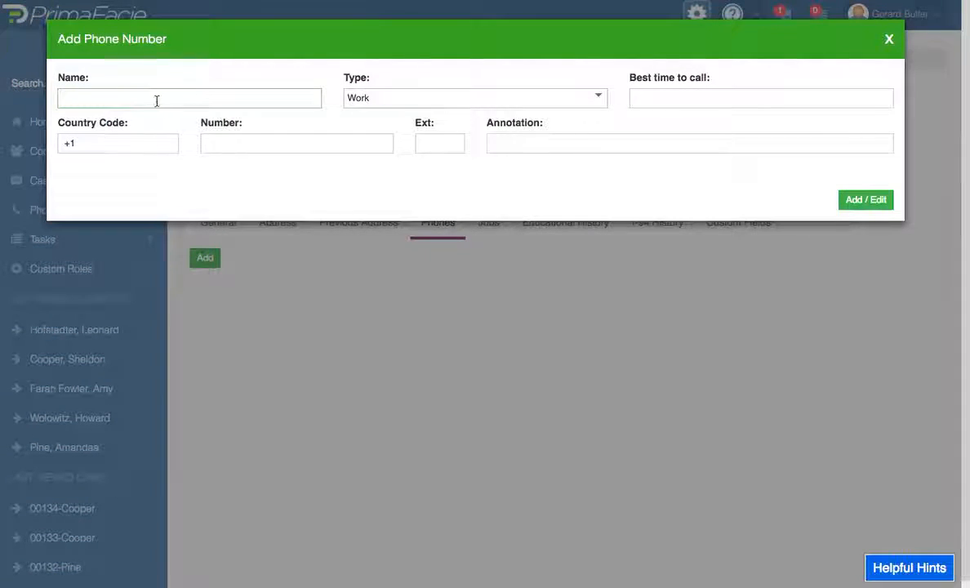
pyautogui.click(474, 97)
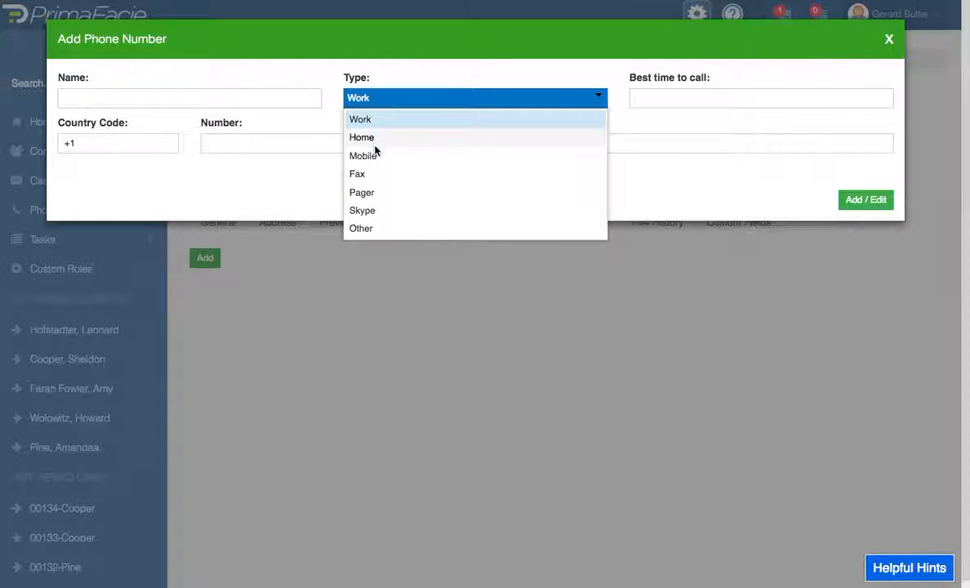
pyautogui.click(363, 156)
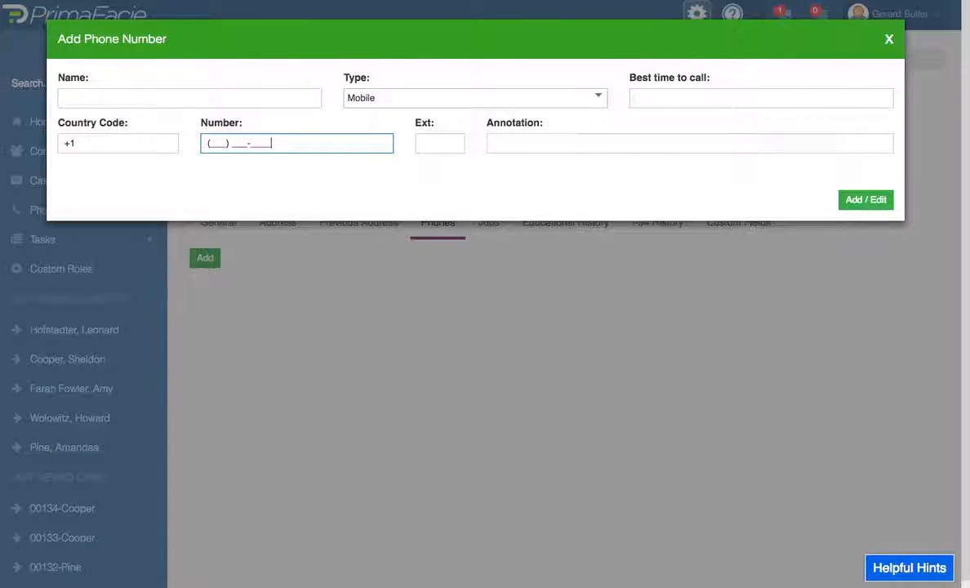
pyautogui.write('1')
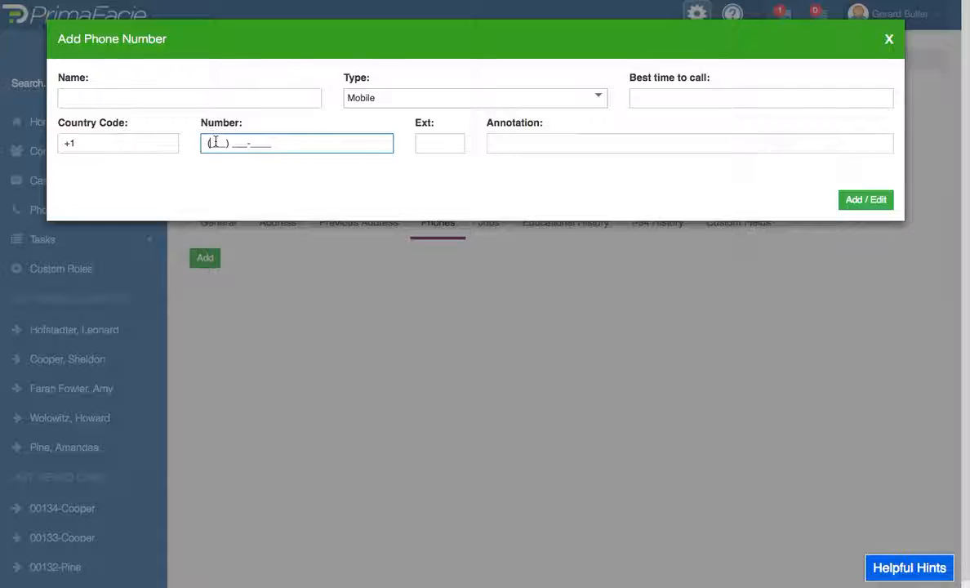
pyautogui.write('(654) 654-6544')
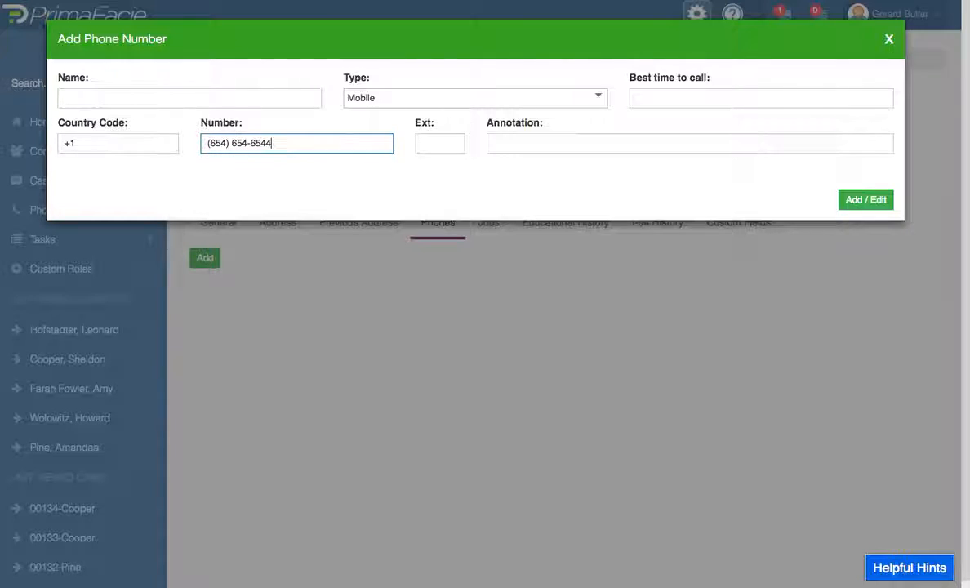
pyautogui.click(189, 97)
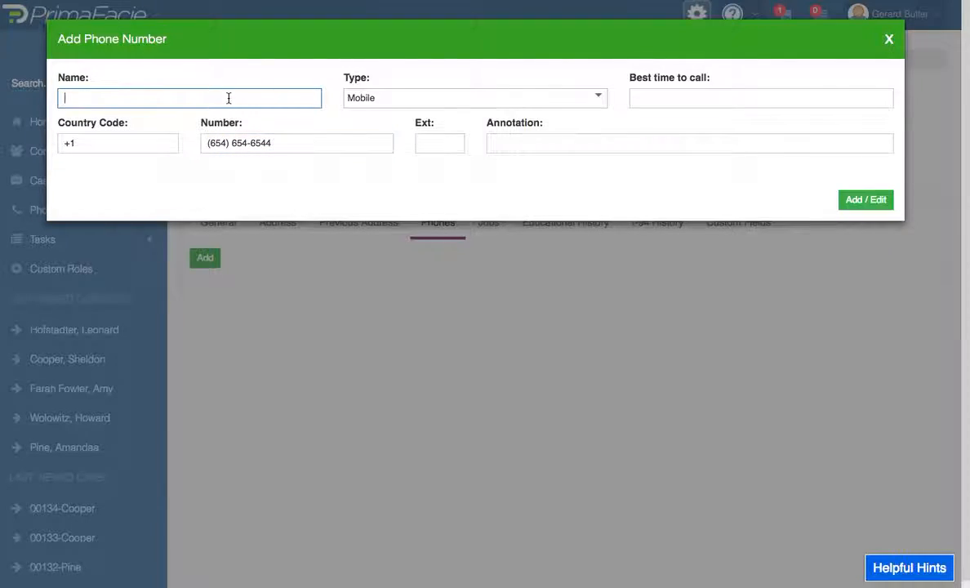
pyautogui.write('SA')
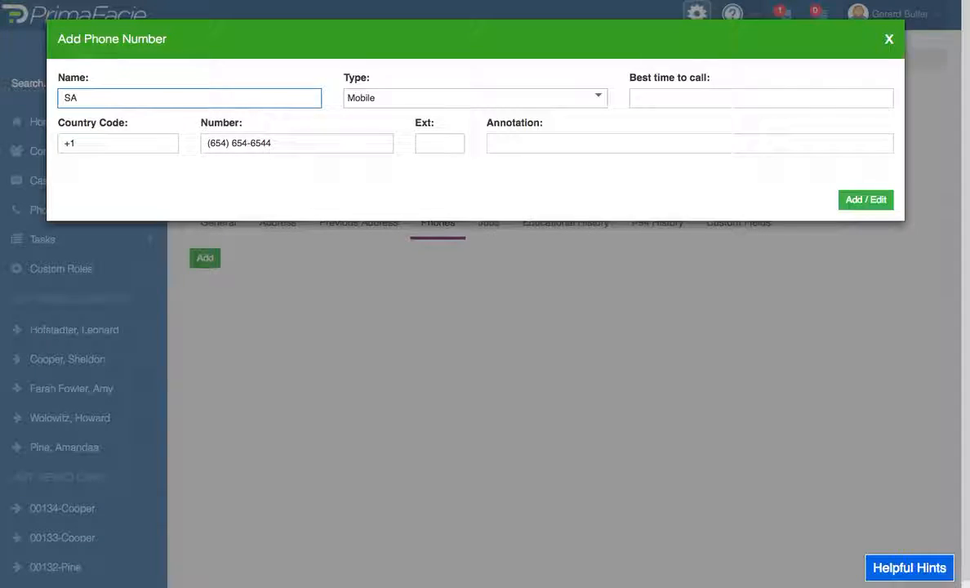
pyautogui.write('CELL')
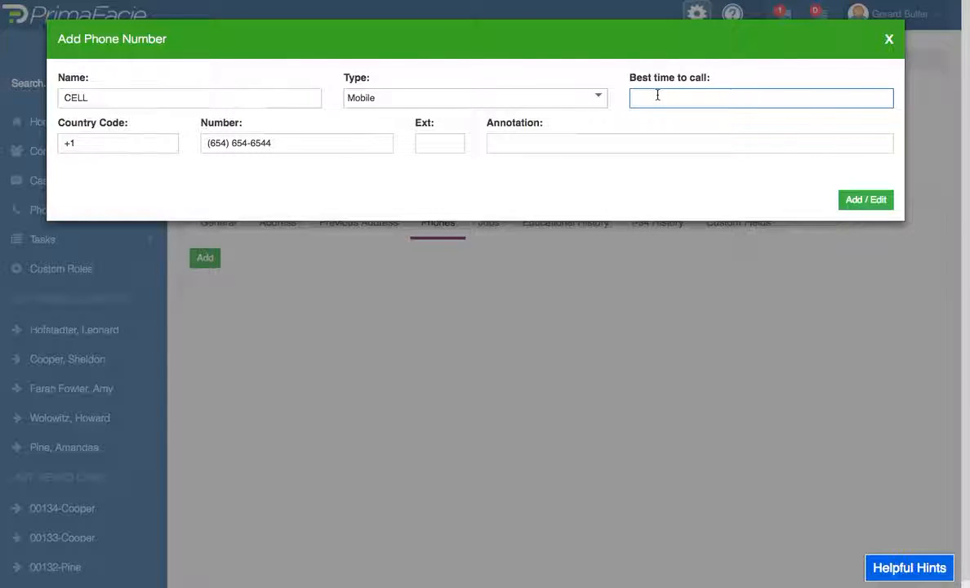
# - Set best time 9 AM, note 'ask for his mom, his aunt's phone', and save
pyautogui.write('9 AM')
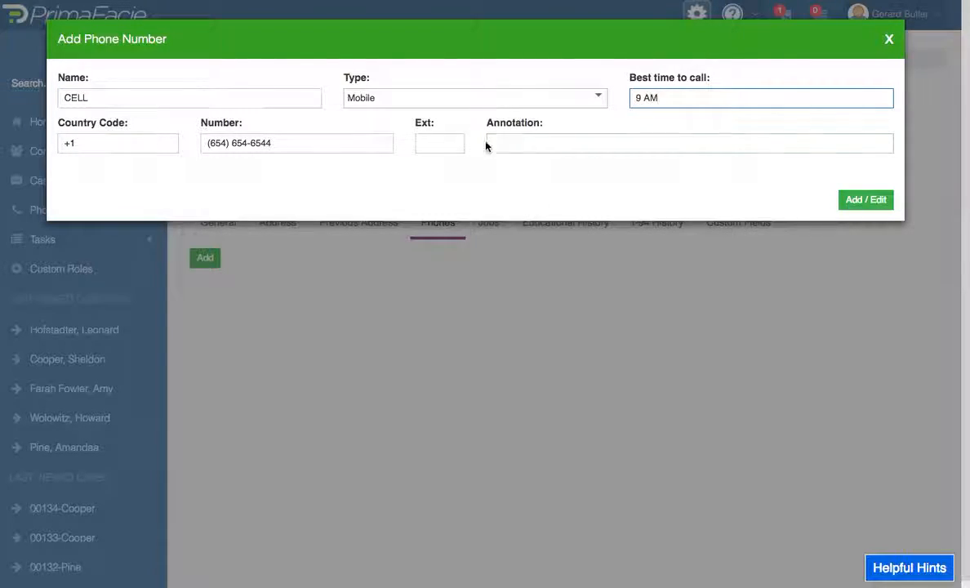
pyautogui.click(690, 143)
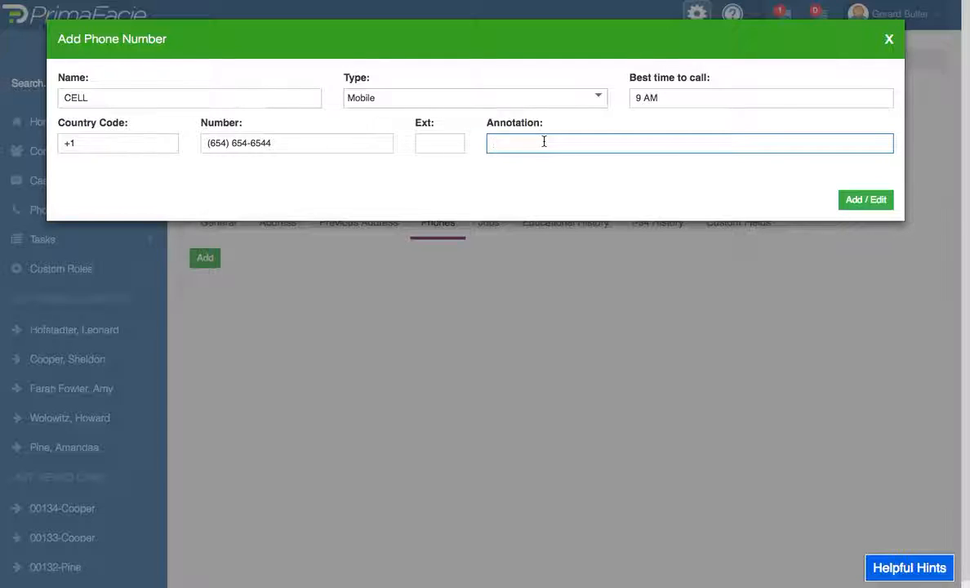
pyautogui.write('ASK FOR')
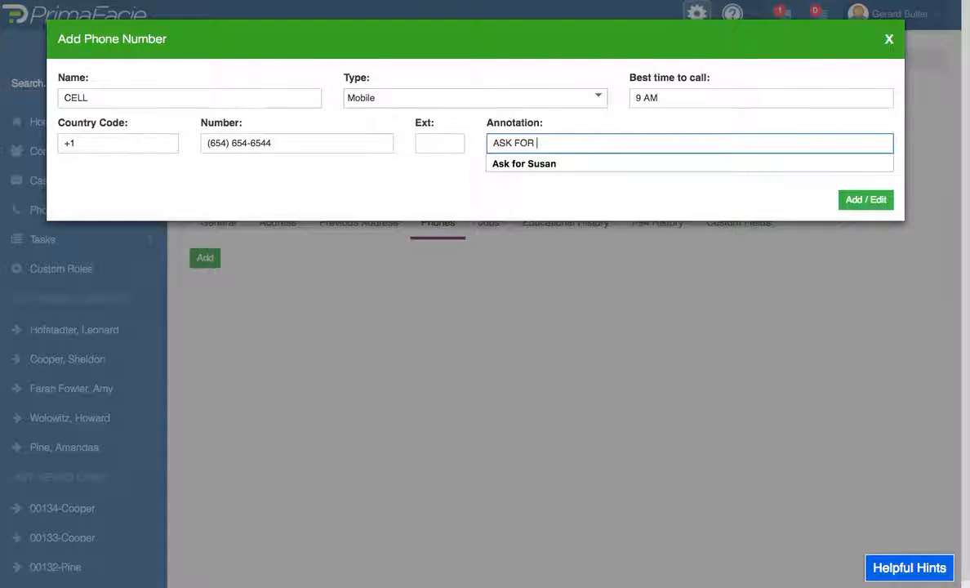
pyautogui.write('HIS MOM, T')
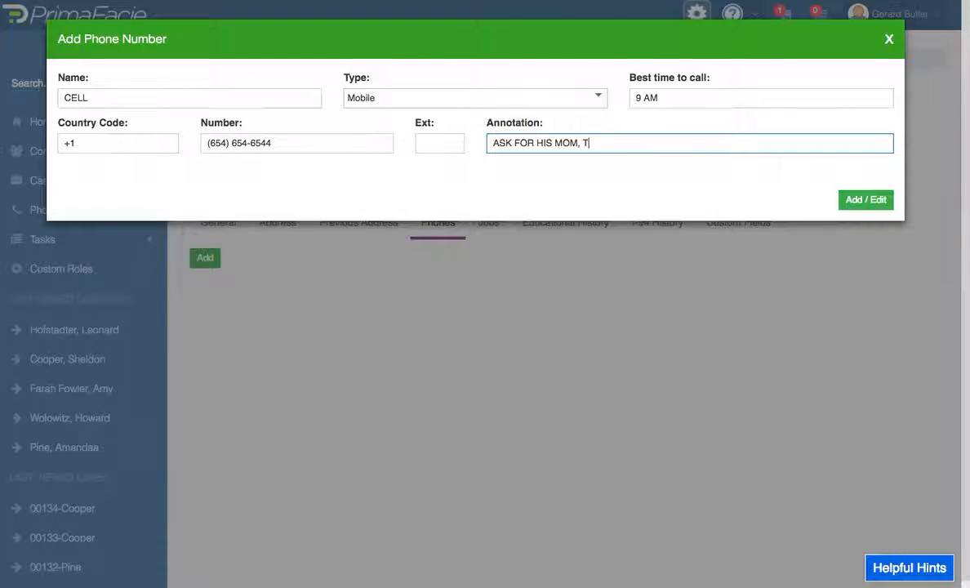
pyautogui.write('HIS IS HIS A')
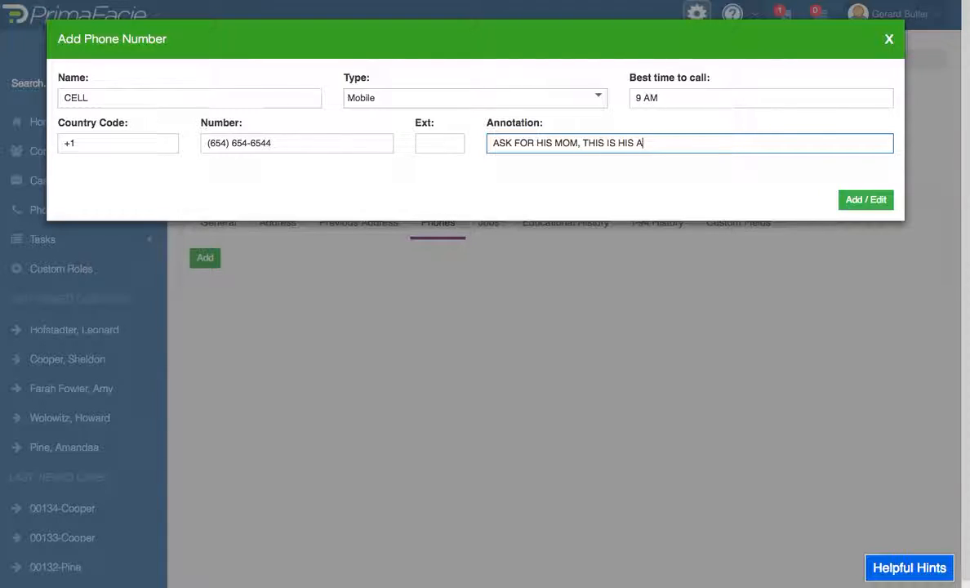
pyautogui.write('UNTS PHONE NUY')
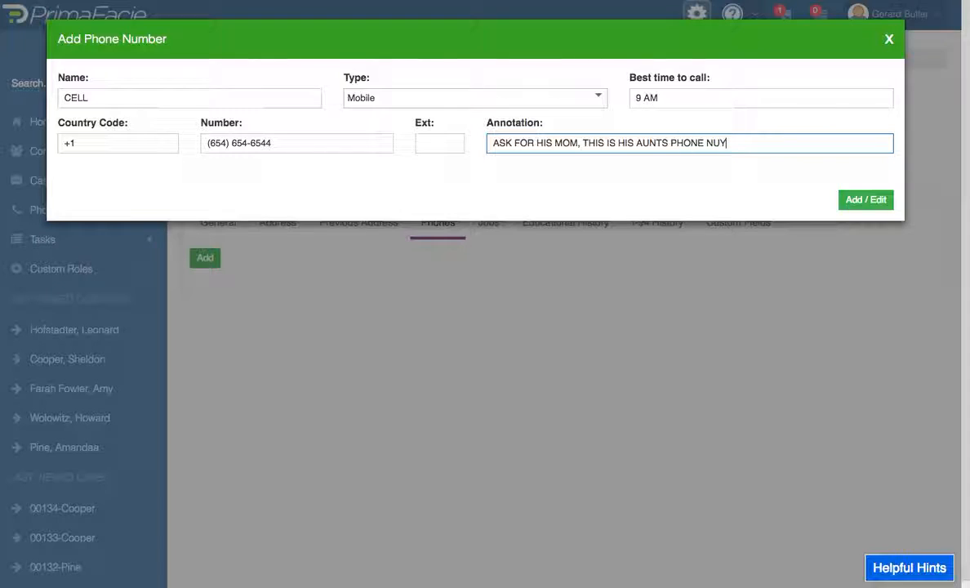
pyautogui.write('MBER')
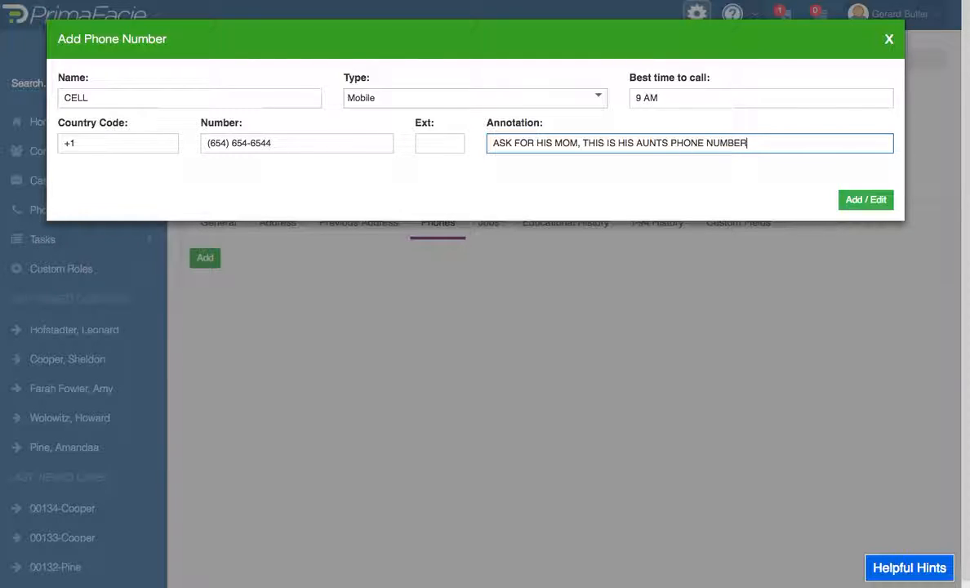
pyautogui.click(440, 143)
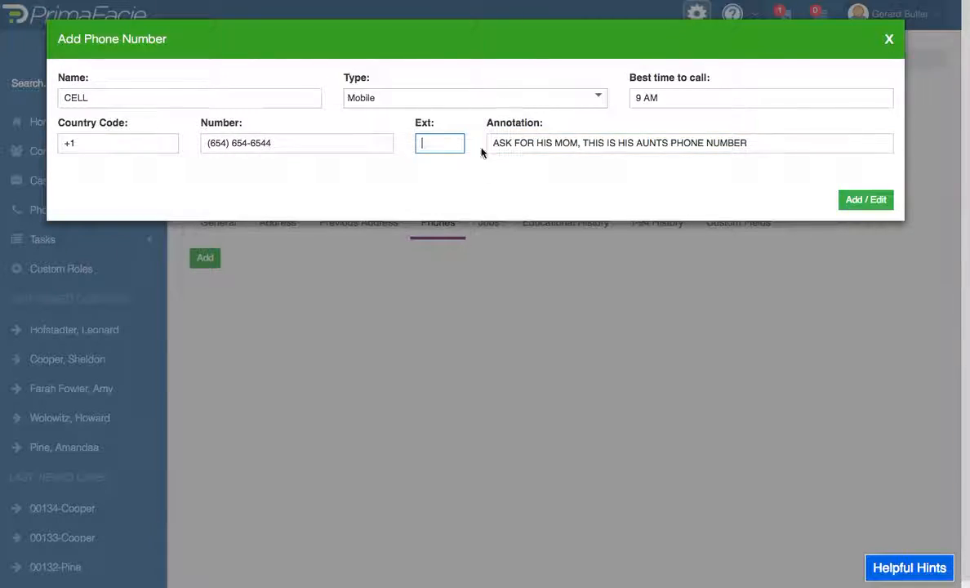
pyautogui.click(864, 200)
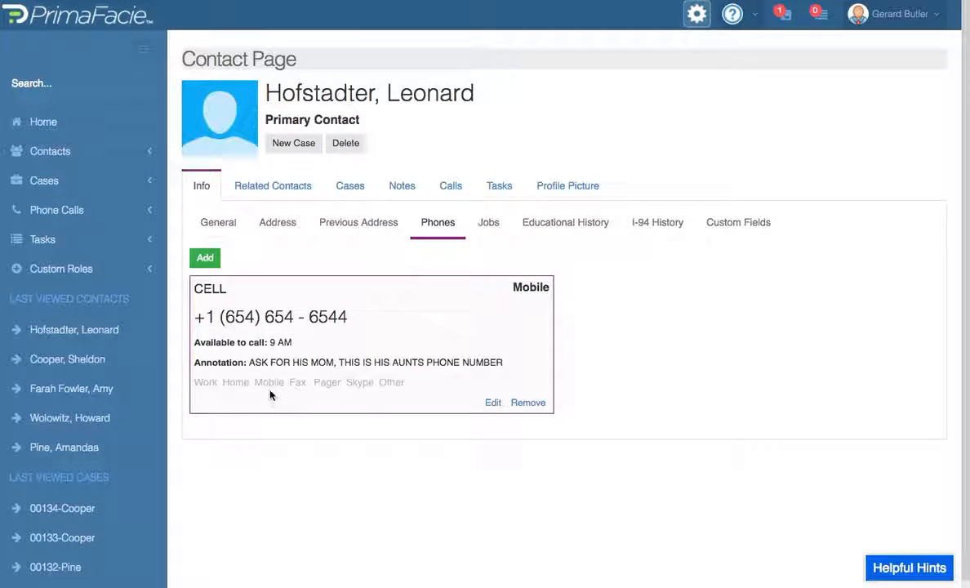
# - Tag the CELL number as Home in addition to Mobile
pyautogui.click(527, 403)
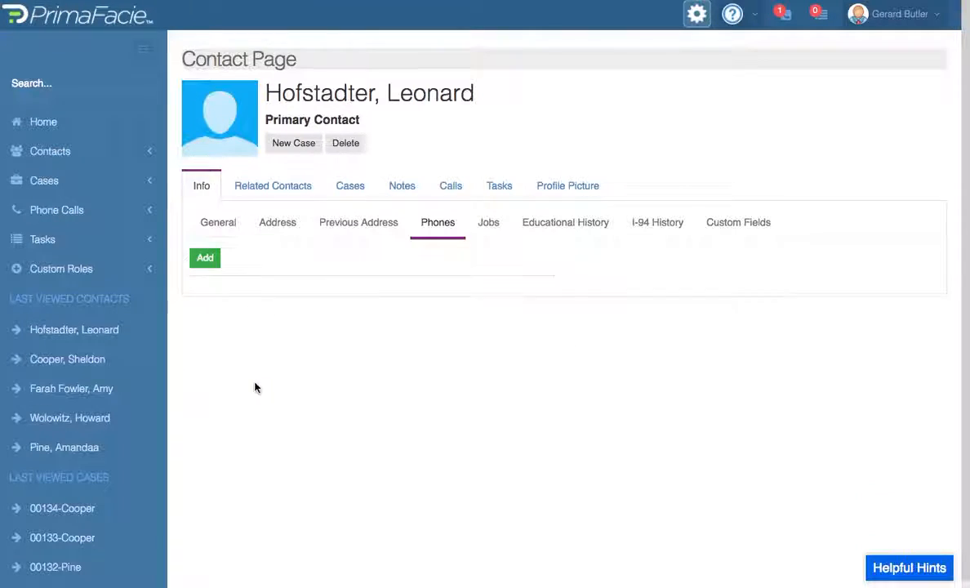
pyautogui.click(204, 257)
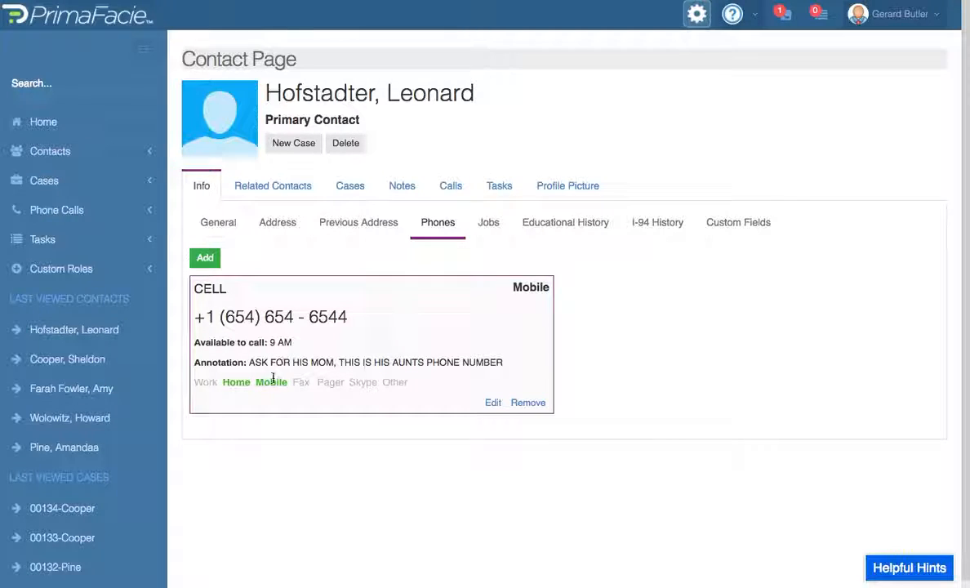
pyautogui.moveTo(383, 334)
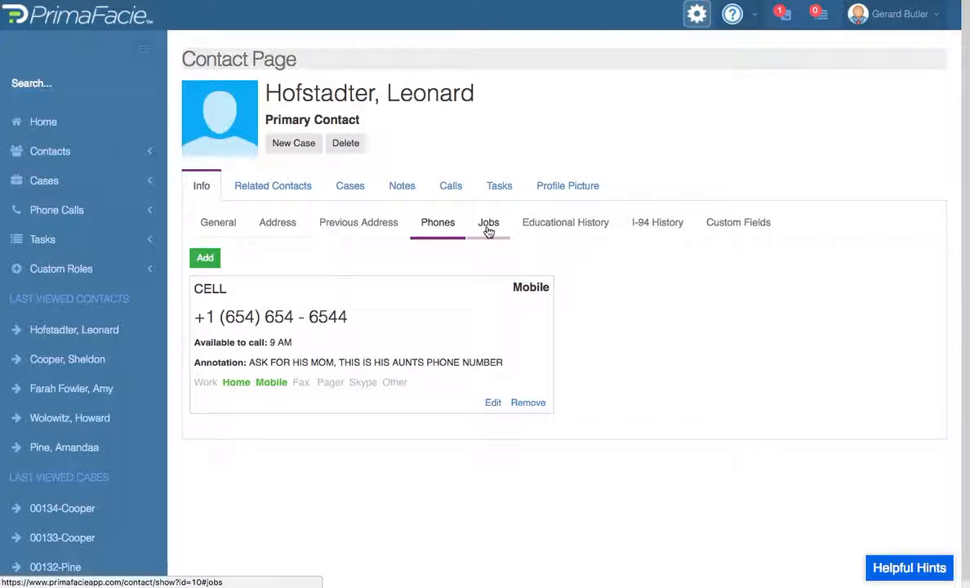
# - Browse Leonard's Jobs, Educational History and I-94 History tabs, then Custom Fields
pyautogui.click(565, 222)
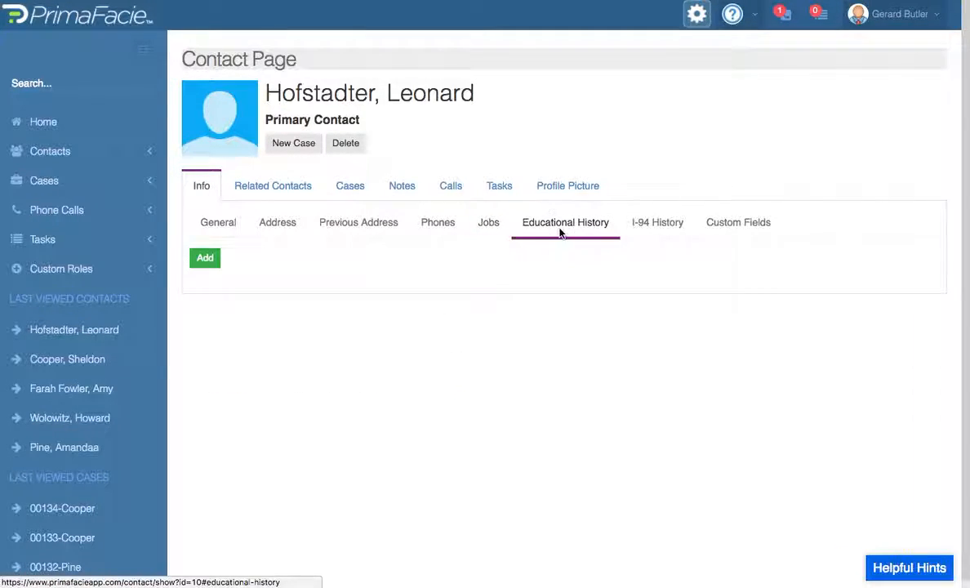
pyautogui.click(658, 222)
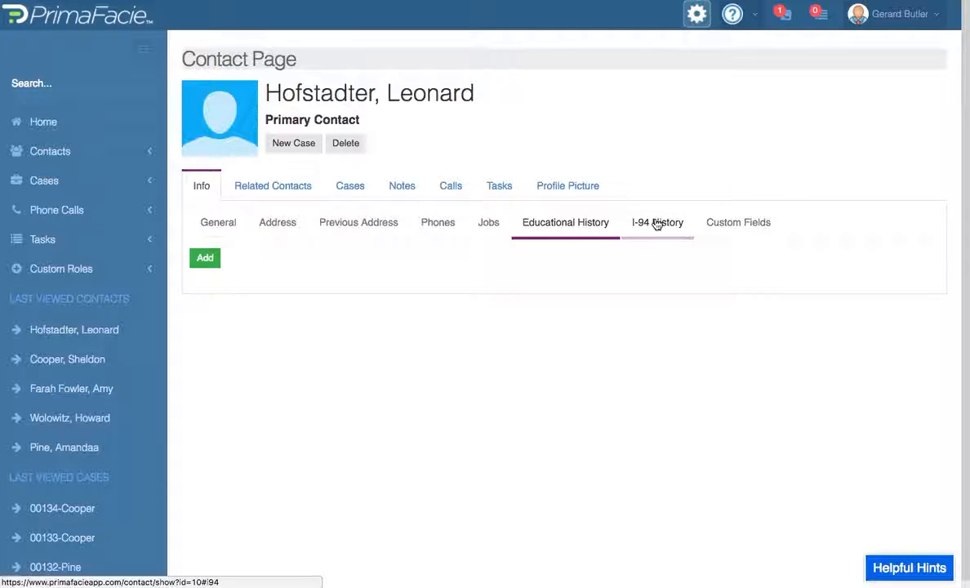
pyautogui.click(657, 223)
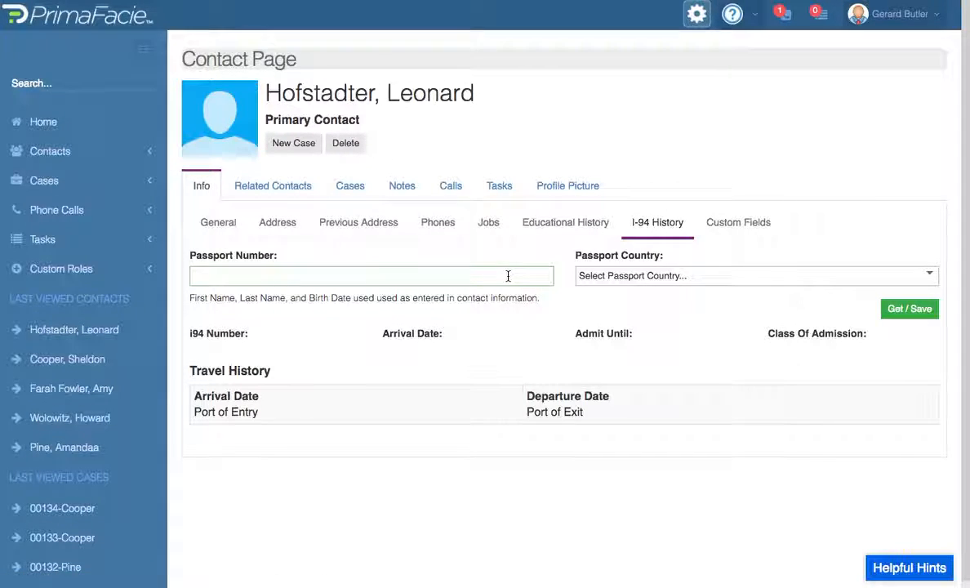
pyautogui.click(372, 275)
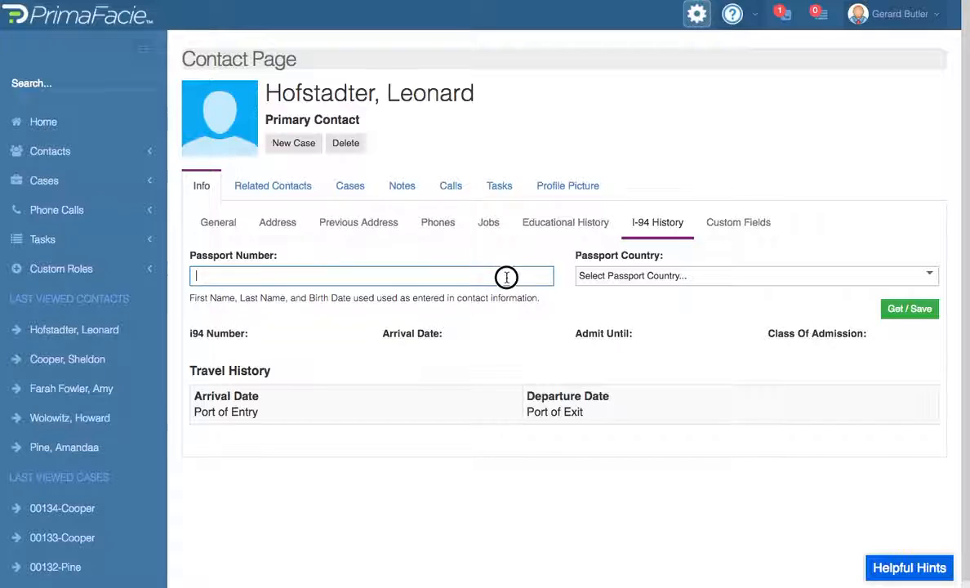
pyautogui.click(738, 222)
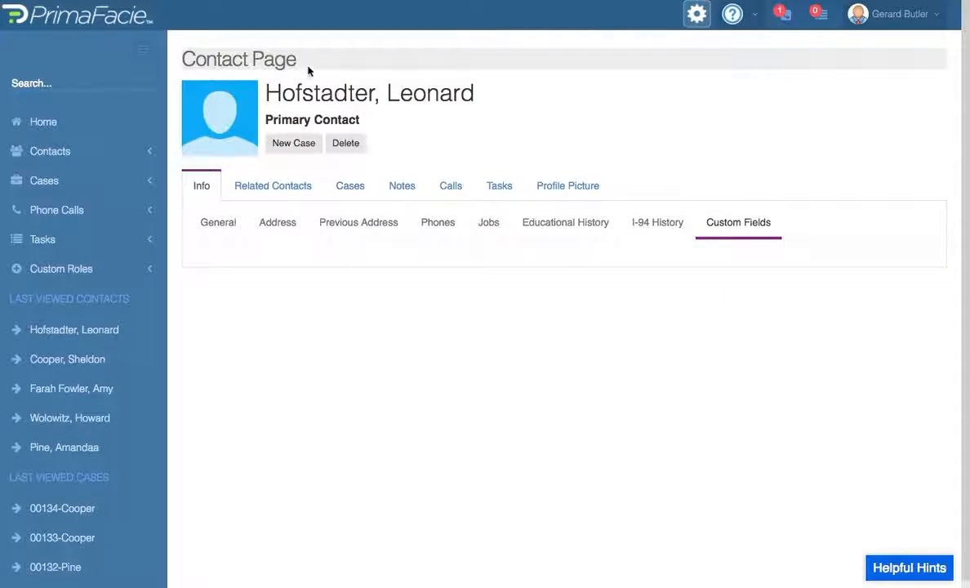
pyautogui.click(568, 186)
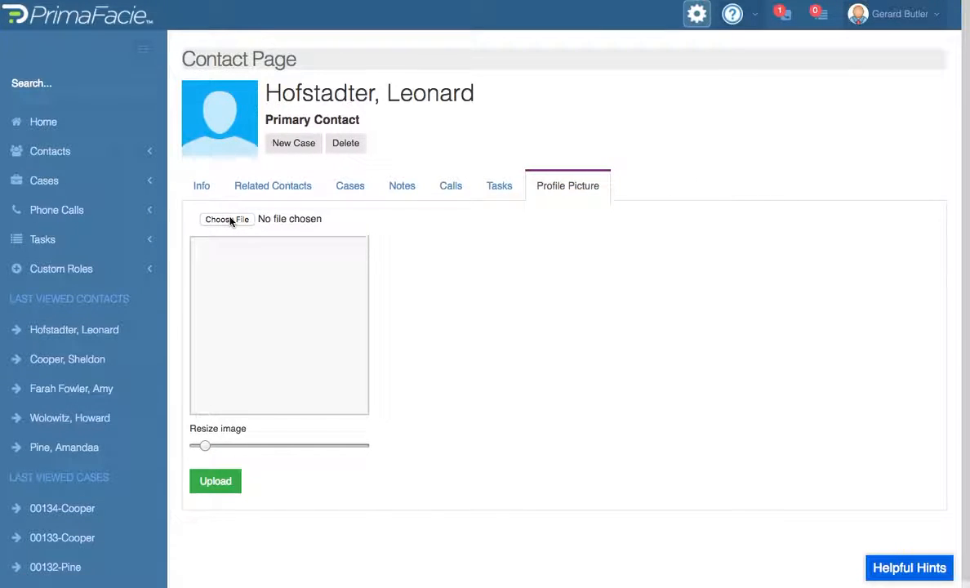
pyautogui.click(226, 219)
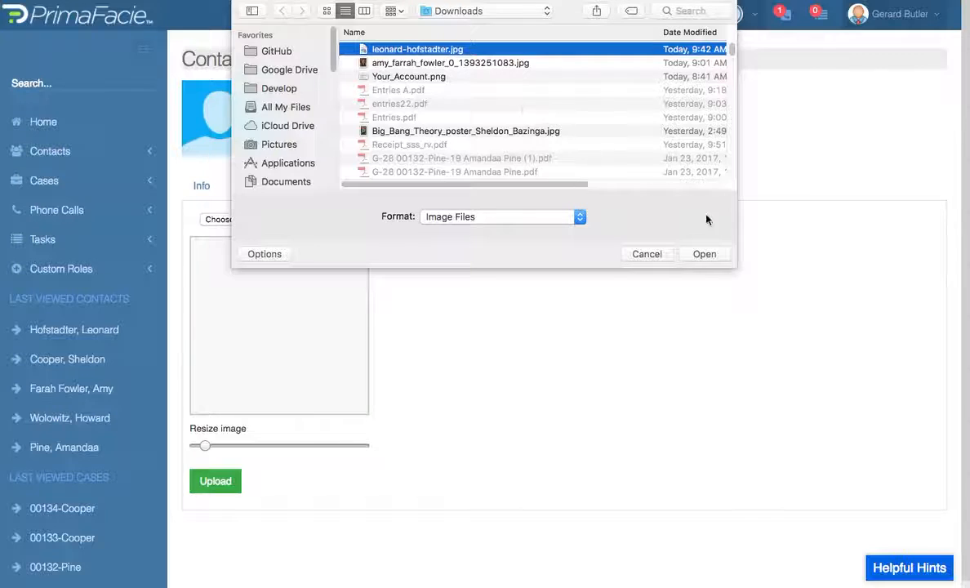
pyautogui.click(704, 253)
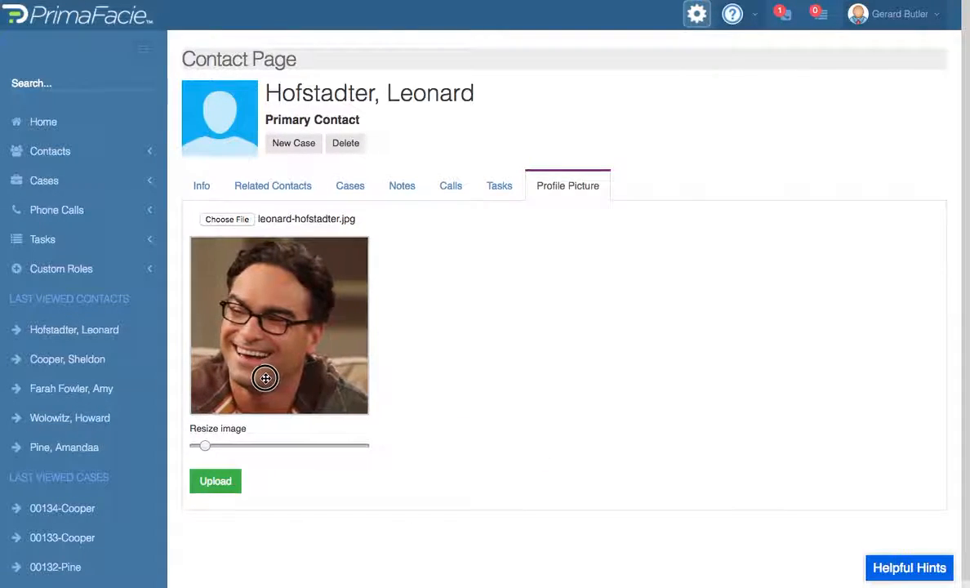
pyautogui.click(215, 481)
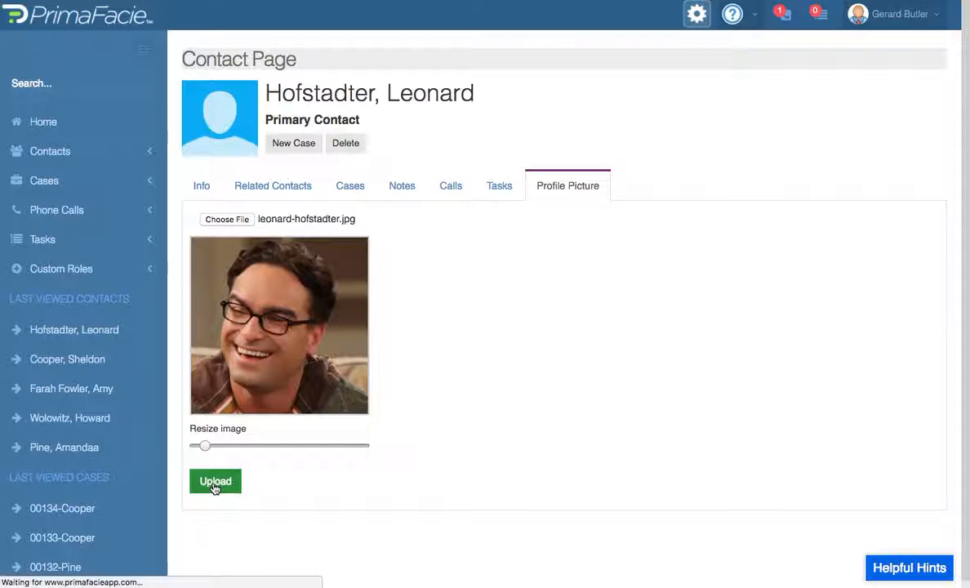
pyautogui.click(215, 481)
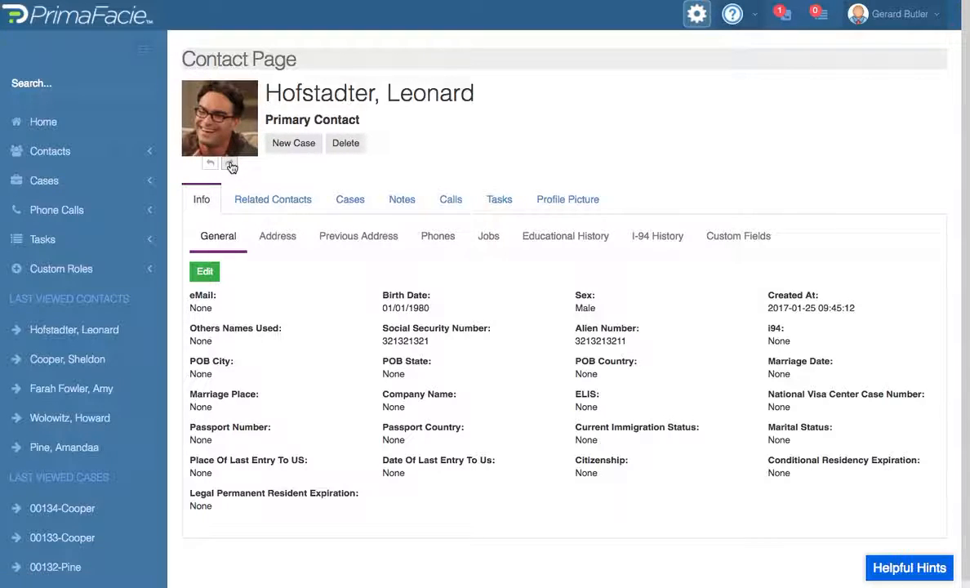
# - Link Cooper, Sheldon Anderson to Leonard with relationship Other and recheck the related contacts list
pyautogui.click(230, 165)
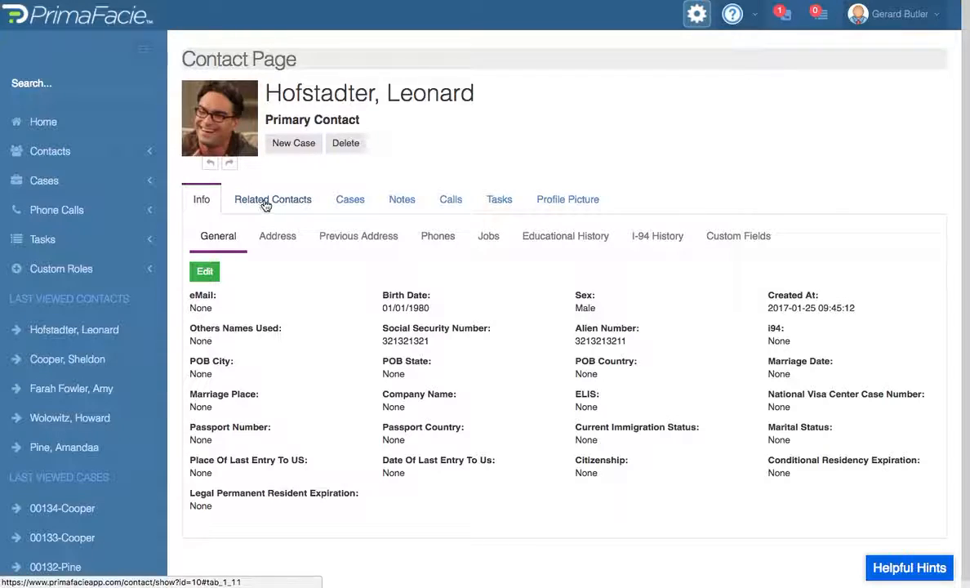
pyautogui.click(273, 198)
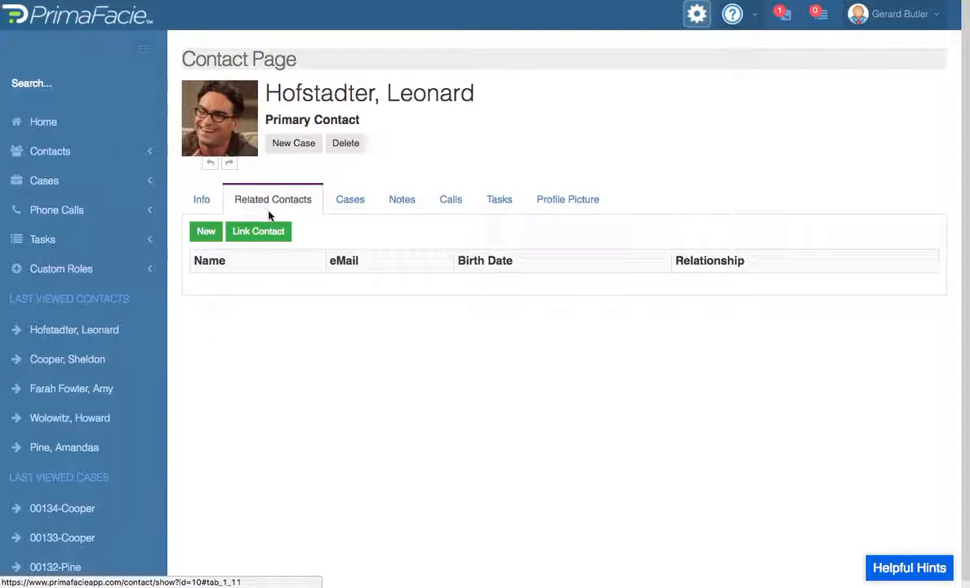
pyautogui.moveTo(346, 143)
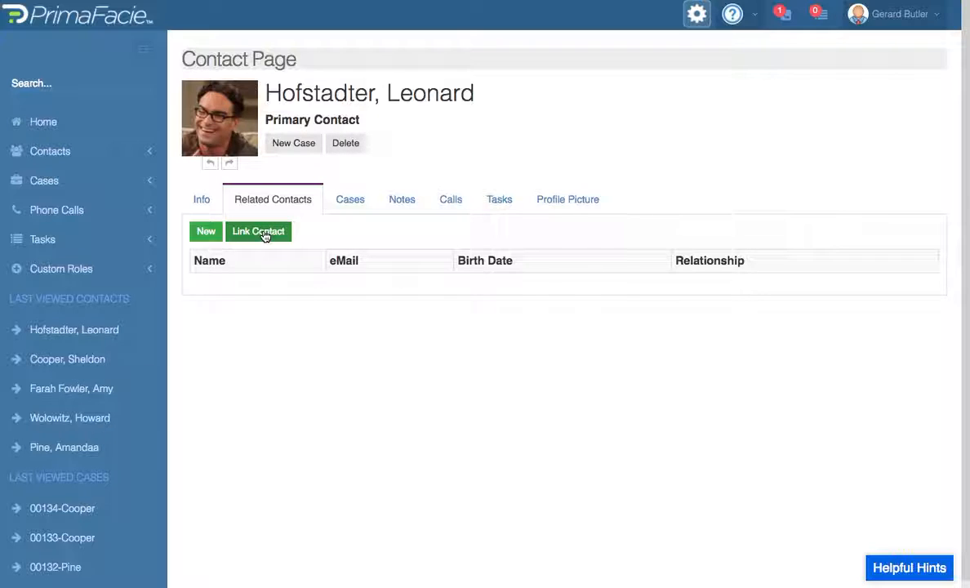
pyautogui.click(258, 232)
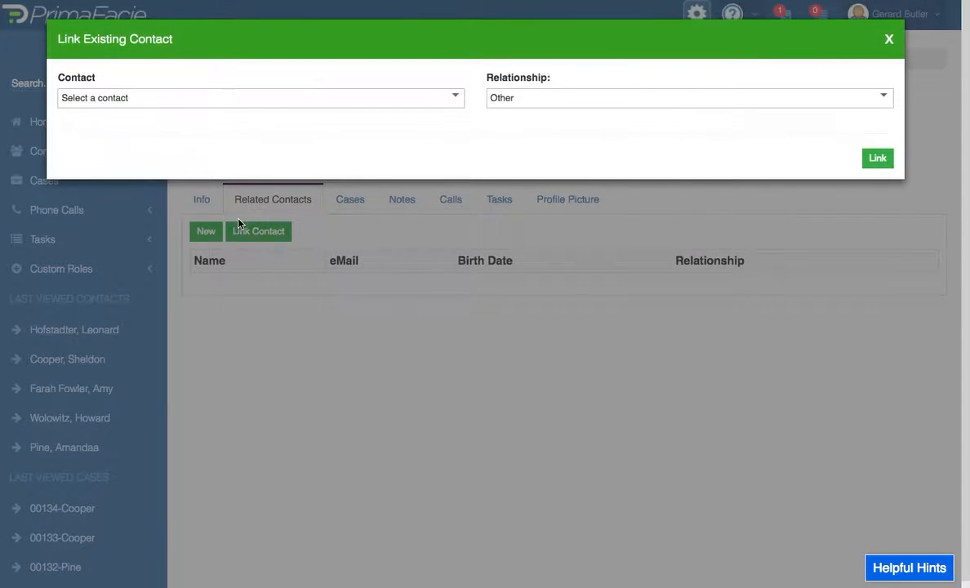
pyautogui.click(260, 97)
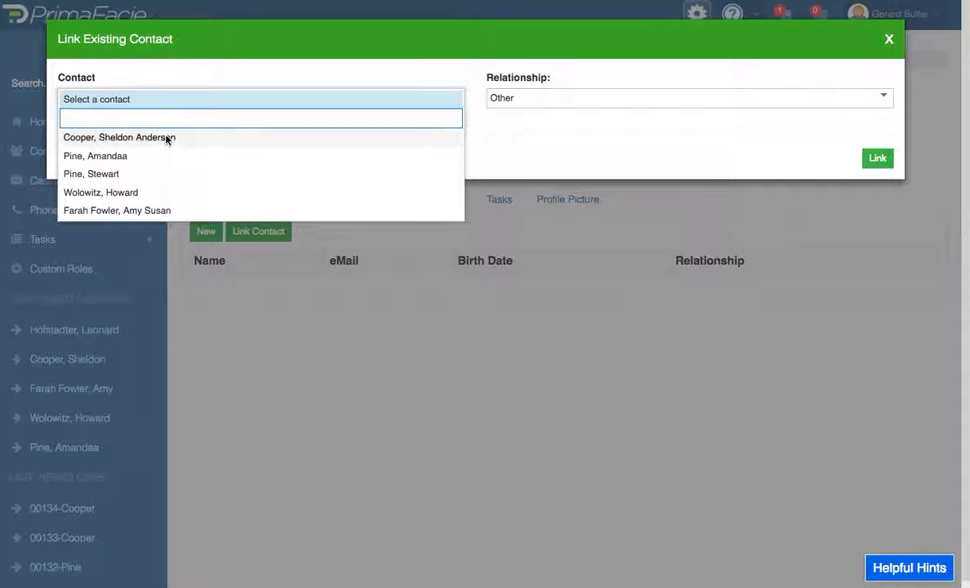
pyautogui.click(118, 138)
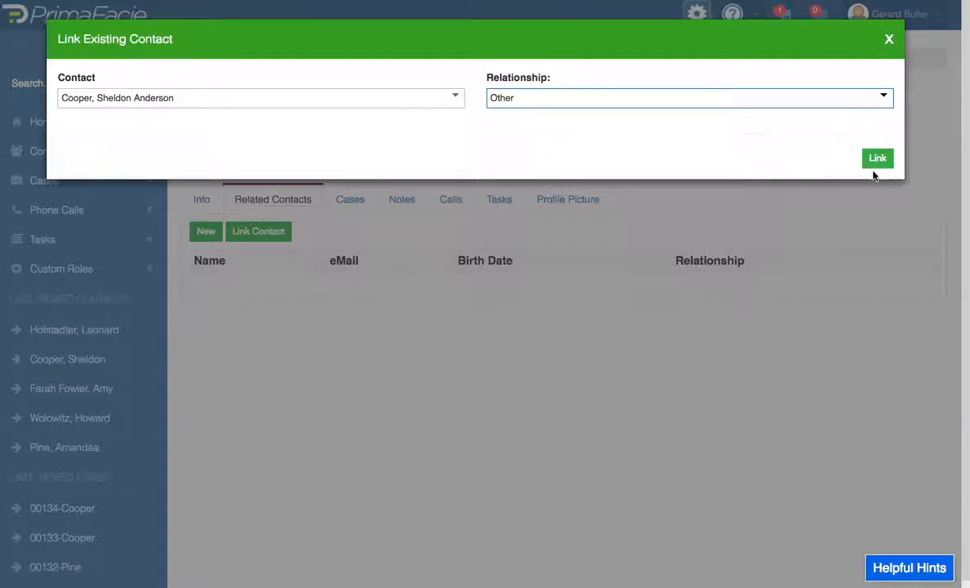
pyautogui.click(877, 158)
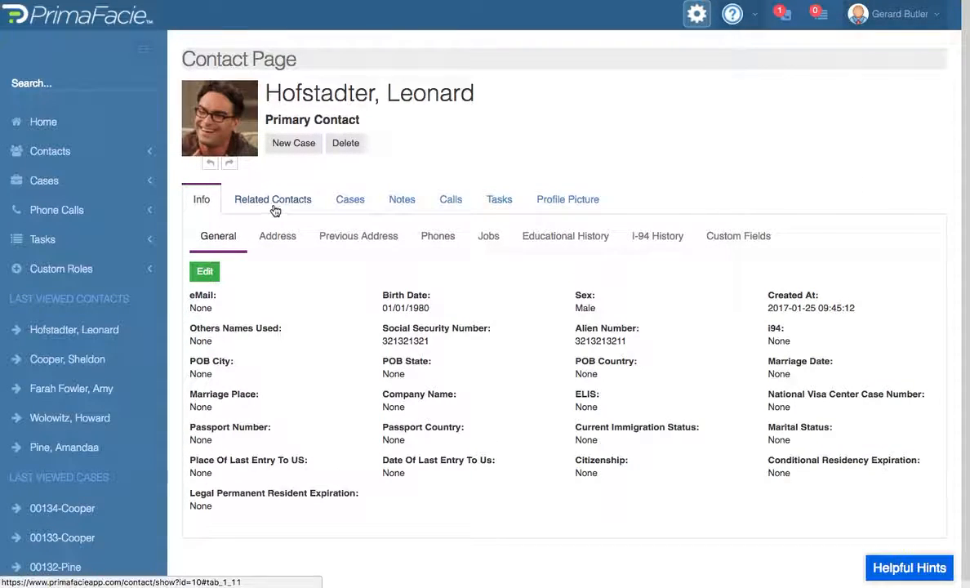
pyautogui.click(273, 199)
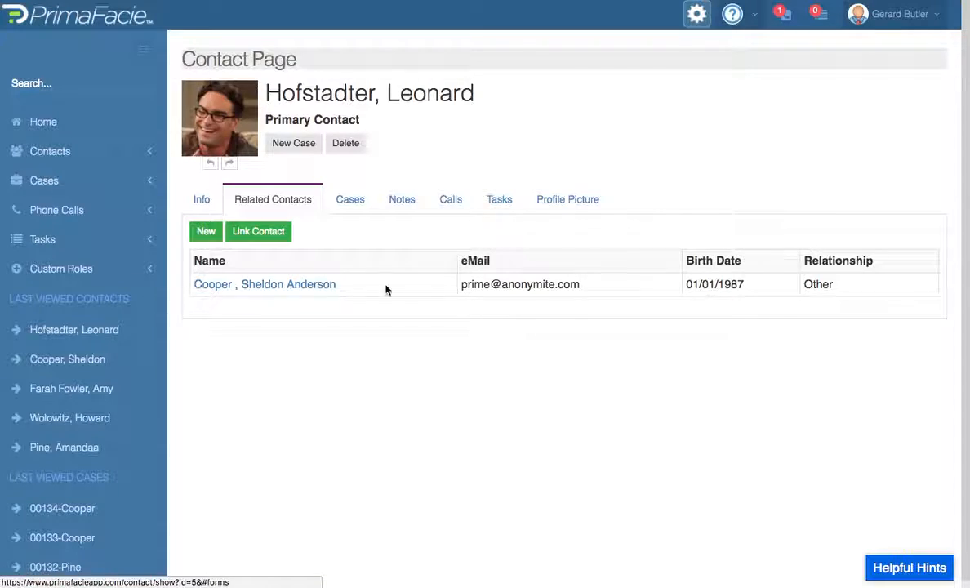
# - Add Immigration case 00006-0117, I-130 Petition for Alien Relative, for Leonard
pyautogui.click(350, 198)
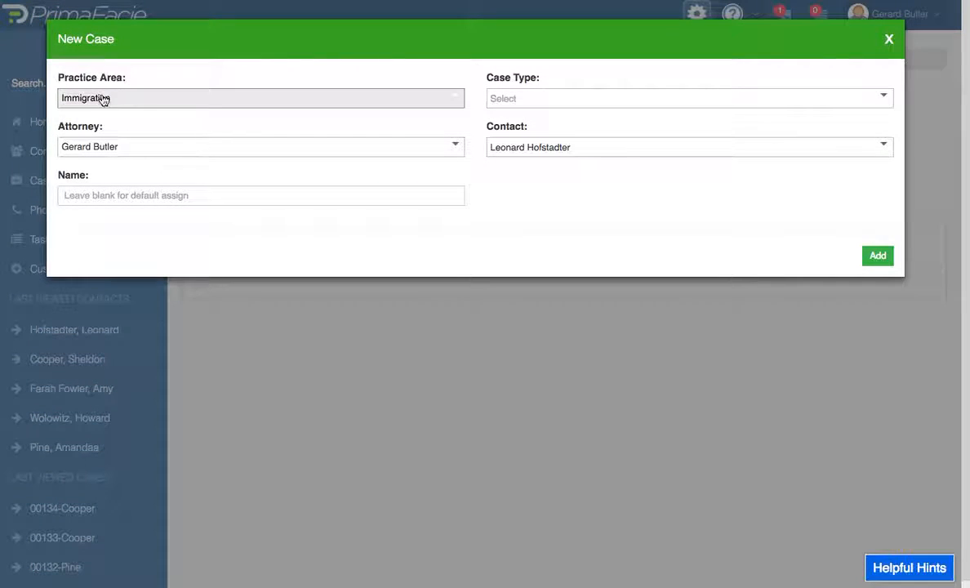
pyautogui.click(883, 98)
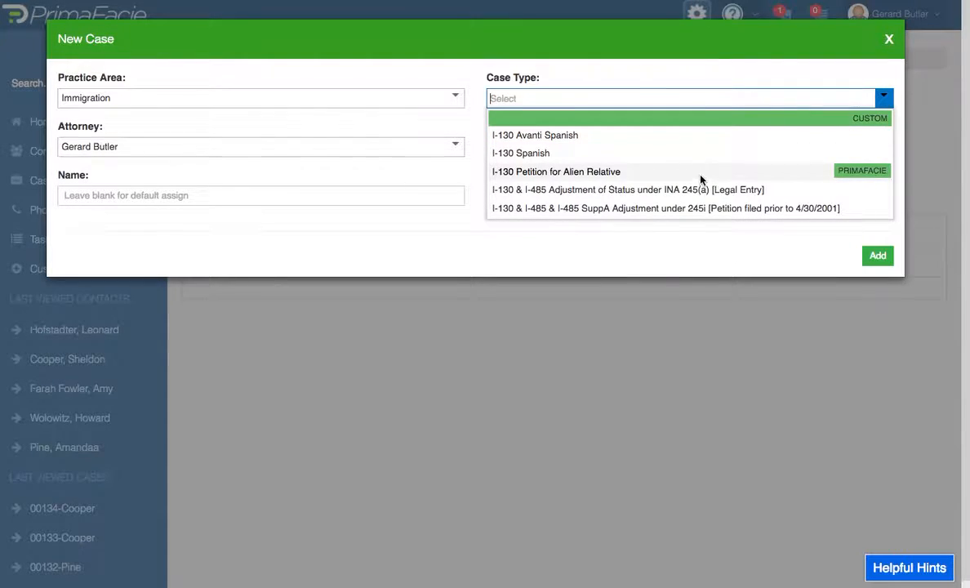
pyautogui.moveTo(607, 153)
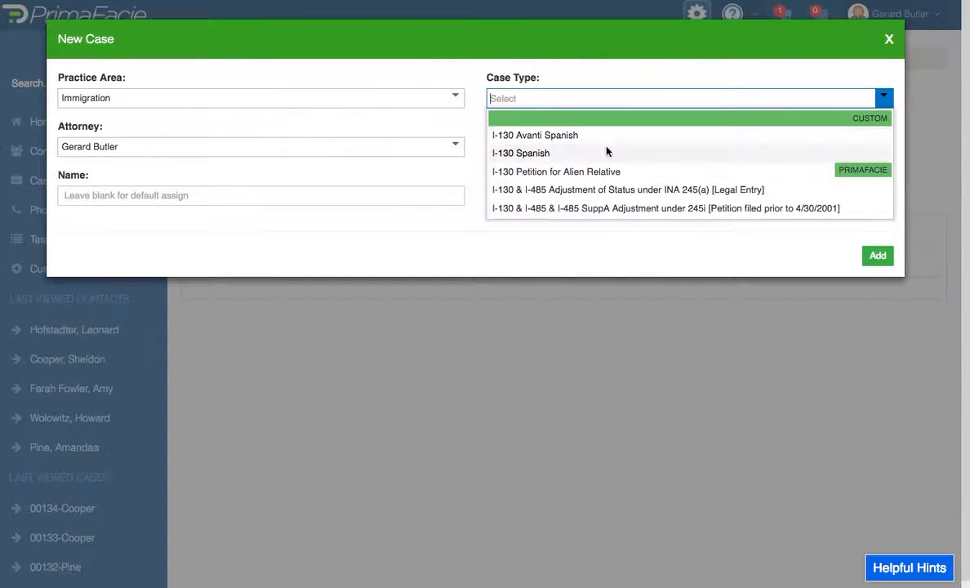
pyautogui.click(556, 171)
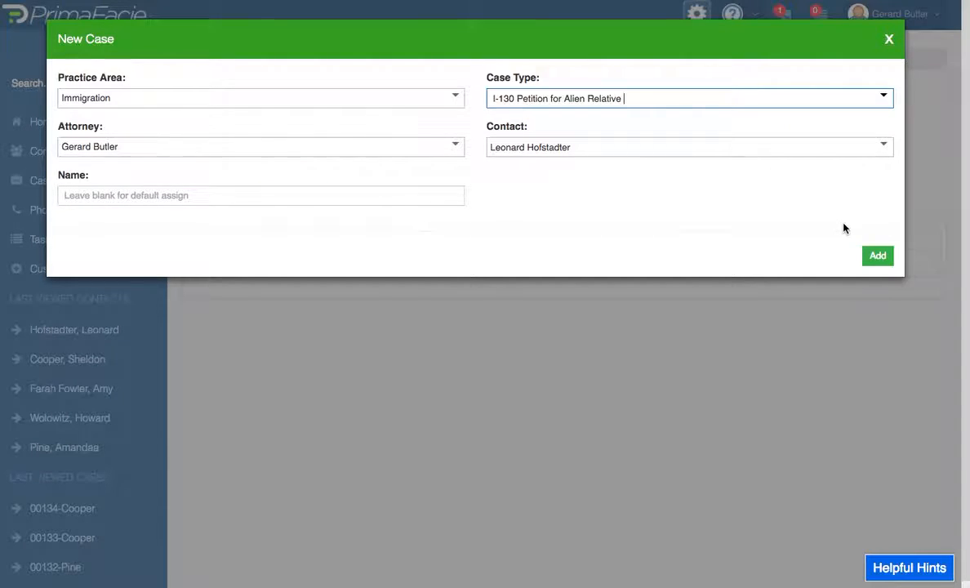
pyautogui.click(877, 256)
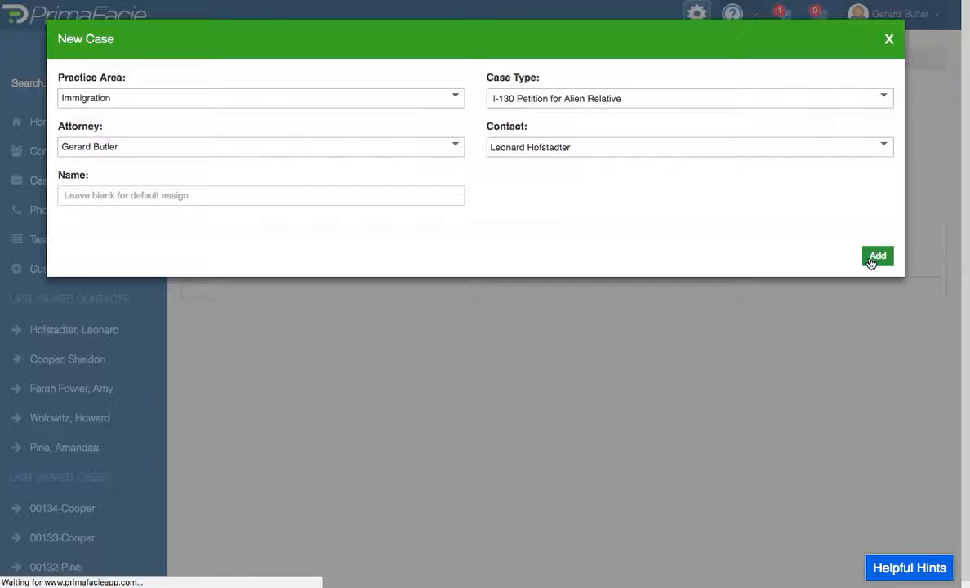
pyautogui.click(878, 256)
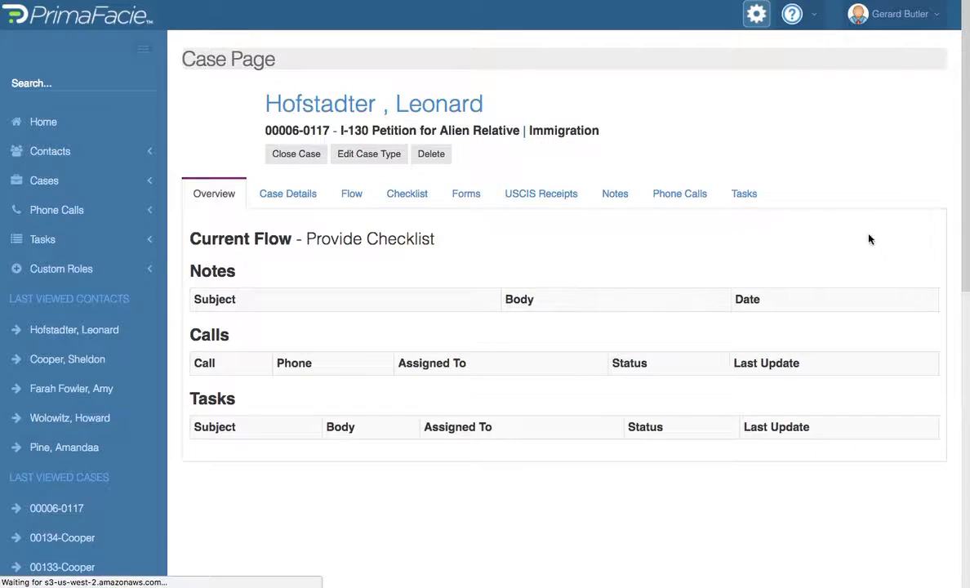
# - Set Sheldon and Leonard as G-28 applicants in the case forms, then open the autofilled G-28
pyautogui.click(465, 196)
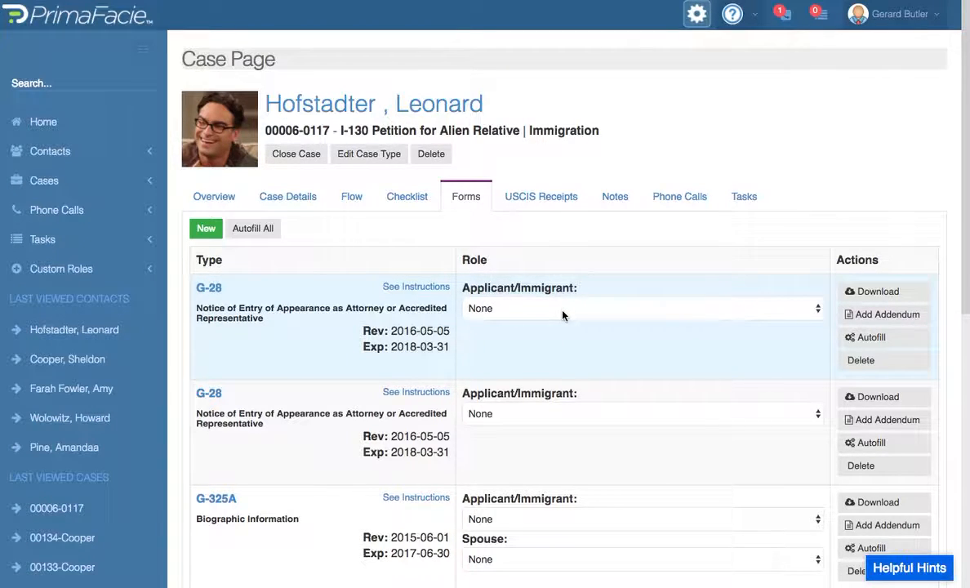
pyautogui.click(641, 307)
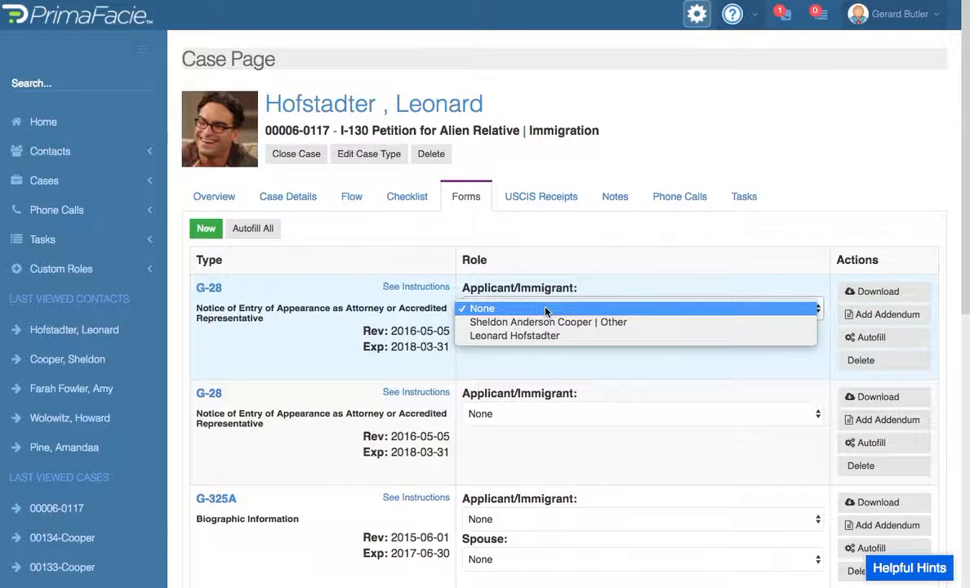
pyautogui.moveTo(547, 336)
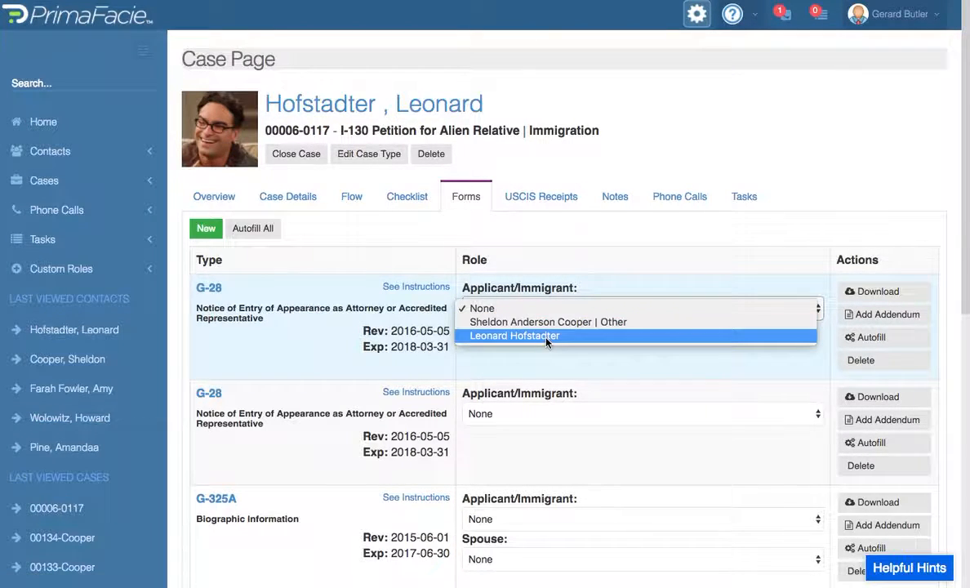
pyautogui.moveTo(546, 321)
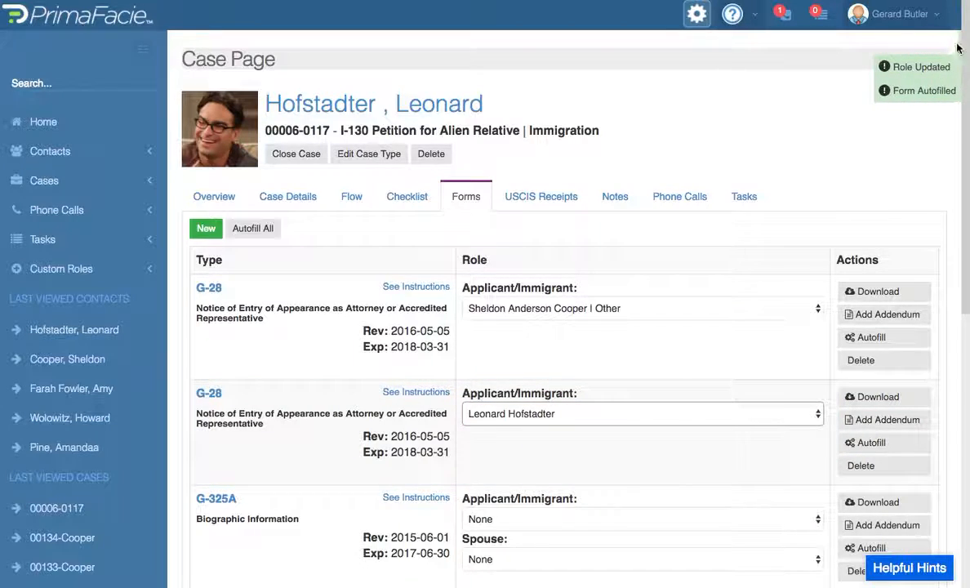
pyautogui.click(894, 13)
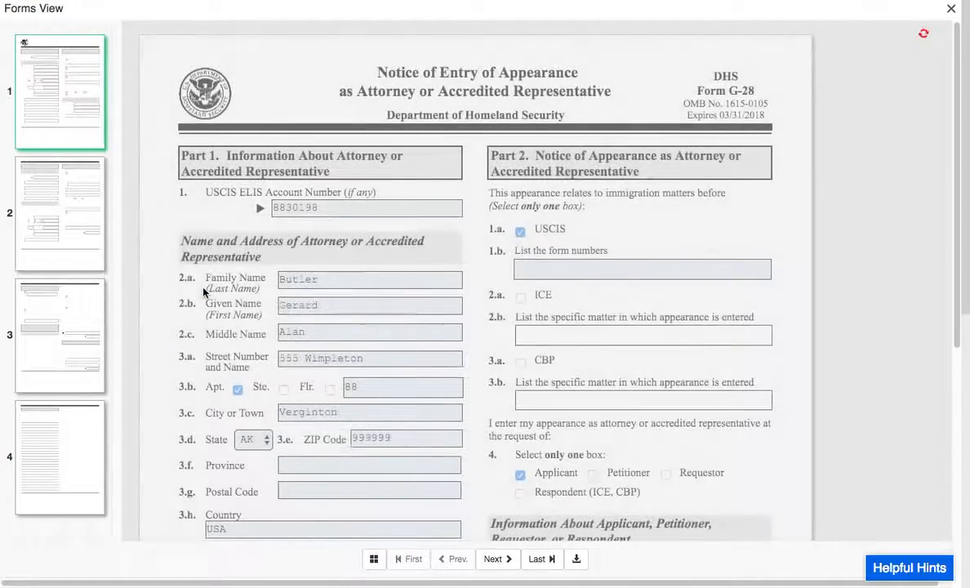
# - Review G-28 pages one and two, with Sheldon as applicant, then close Forms View
pyautogui.scroll(-3)
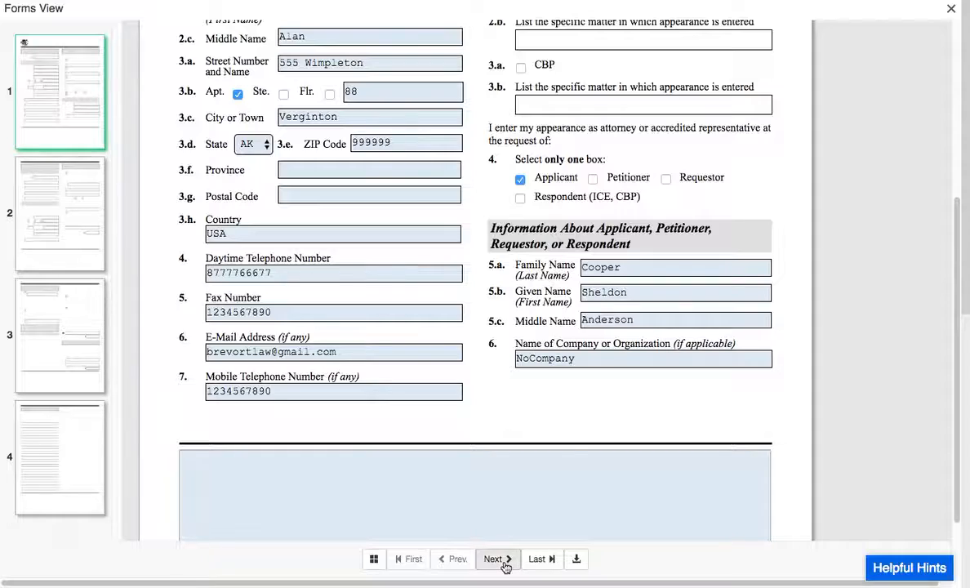
pyautogui.click(497, 559)
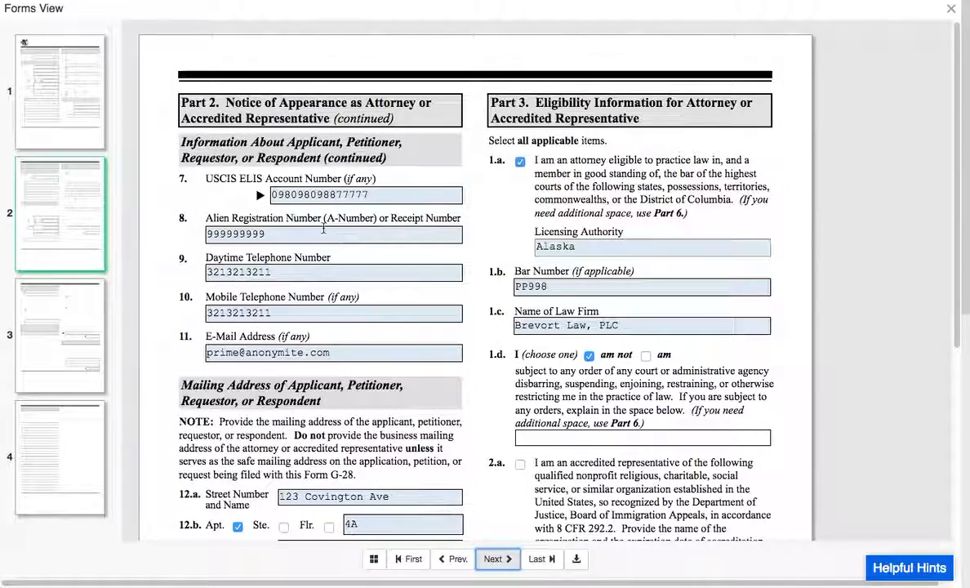
pyautogui.scroll(-3)
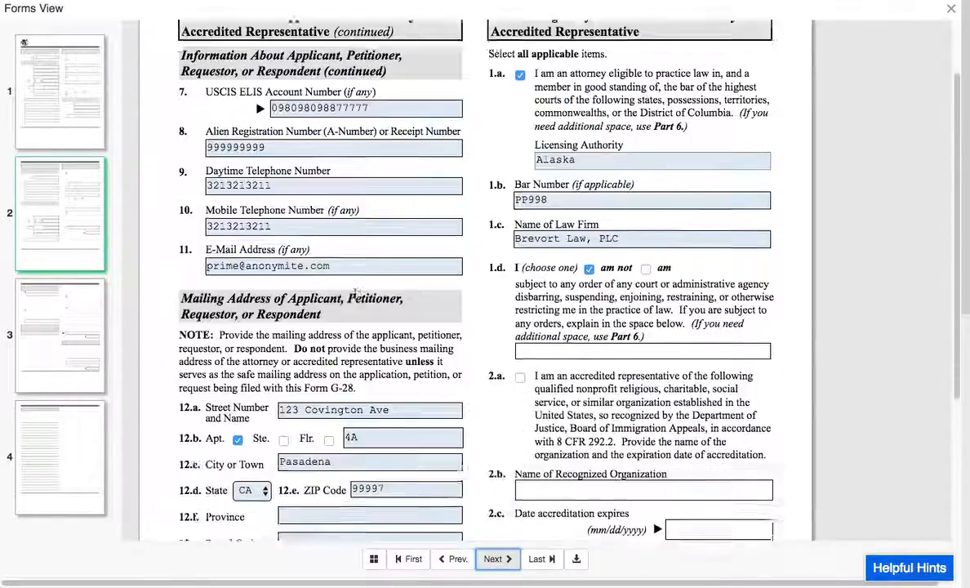
pyautogui.click(950, 9)
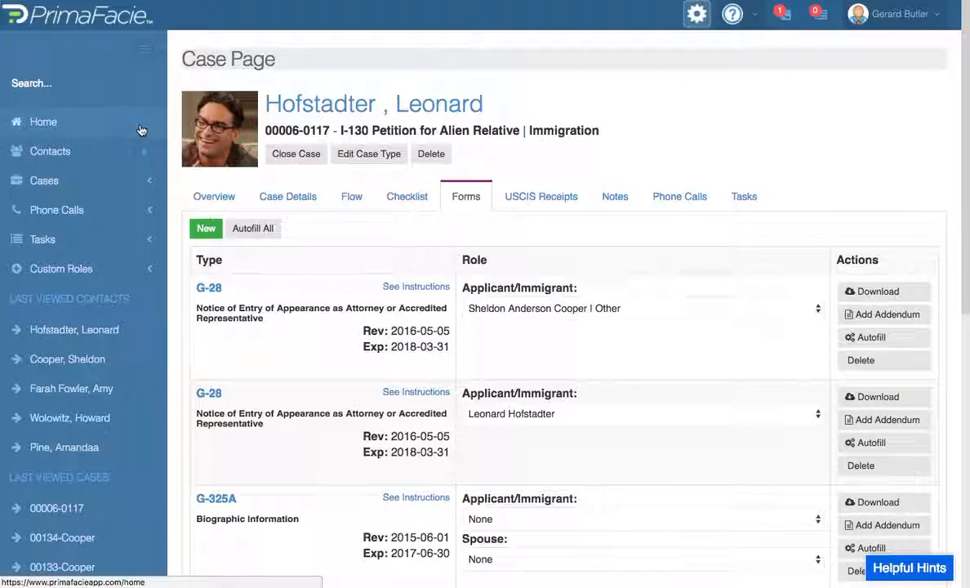
pyautogui.moveTo(92, 134)
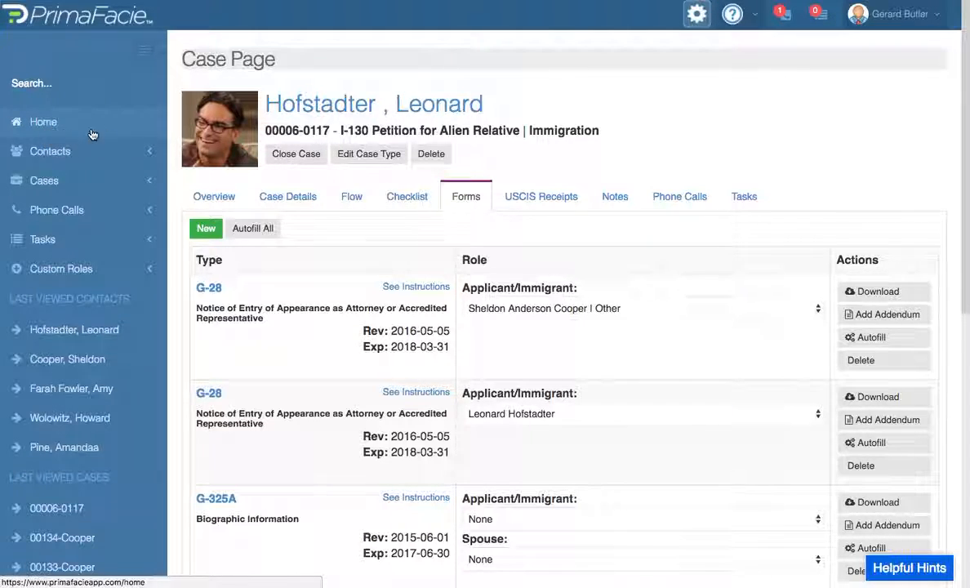